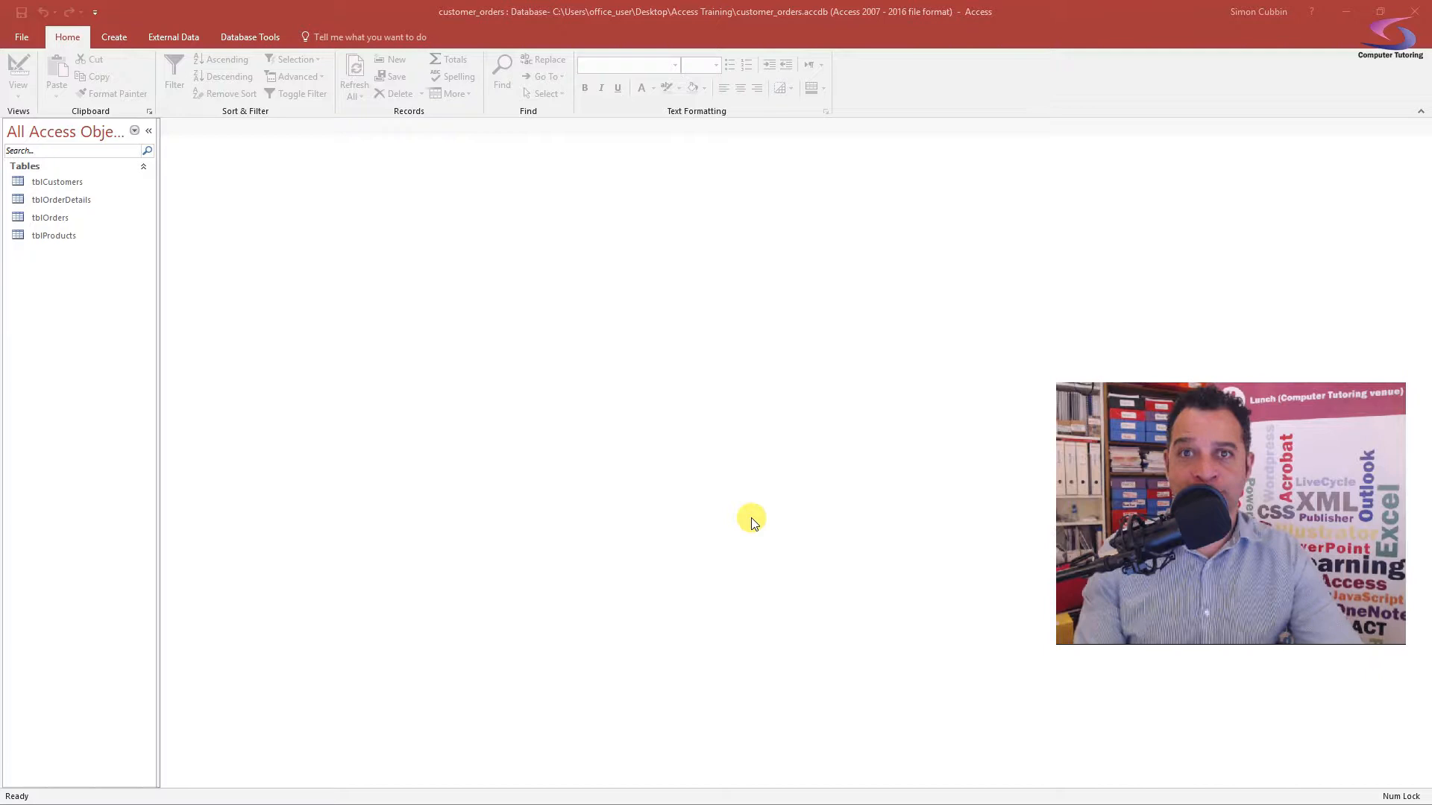
# - Review the table relationships under Database Tools, then close the Relationships diagram
pyautogui.click(57, 182)
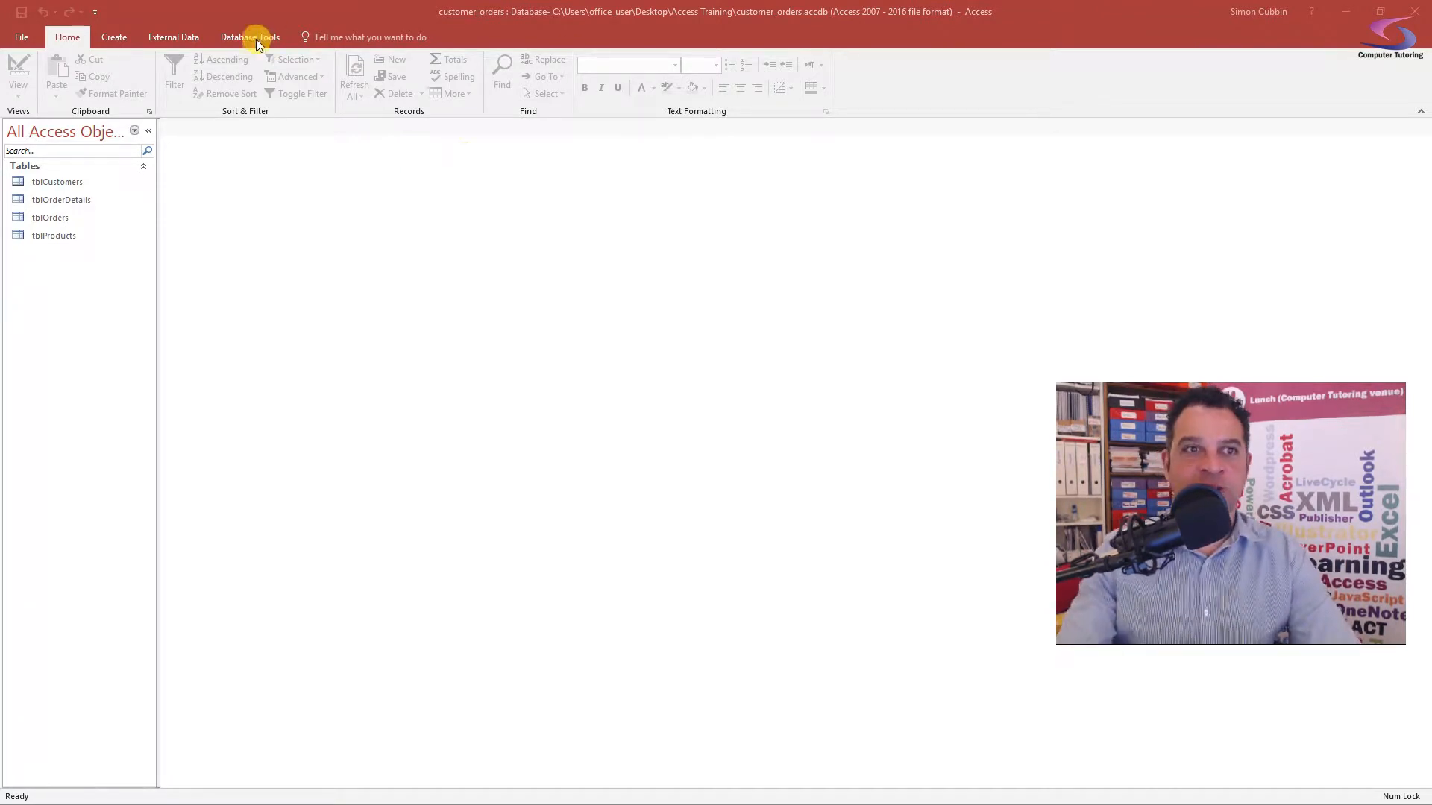
pyautogui.click(249, 36)
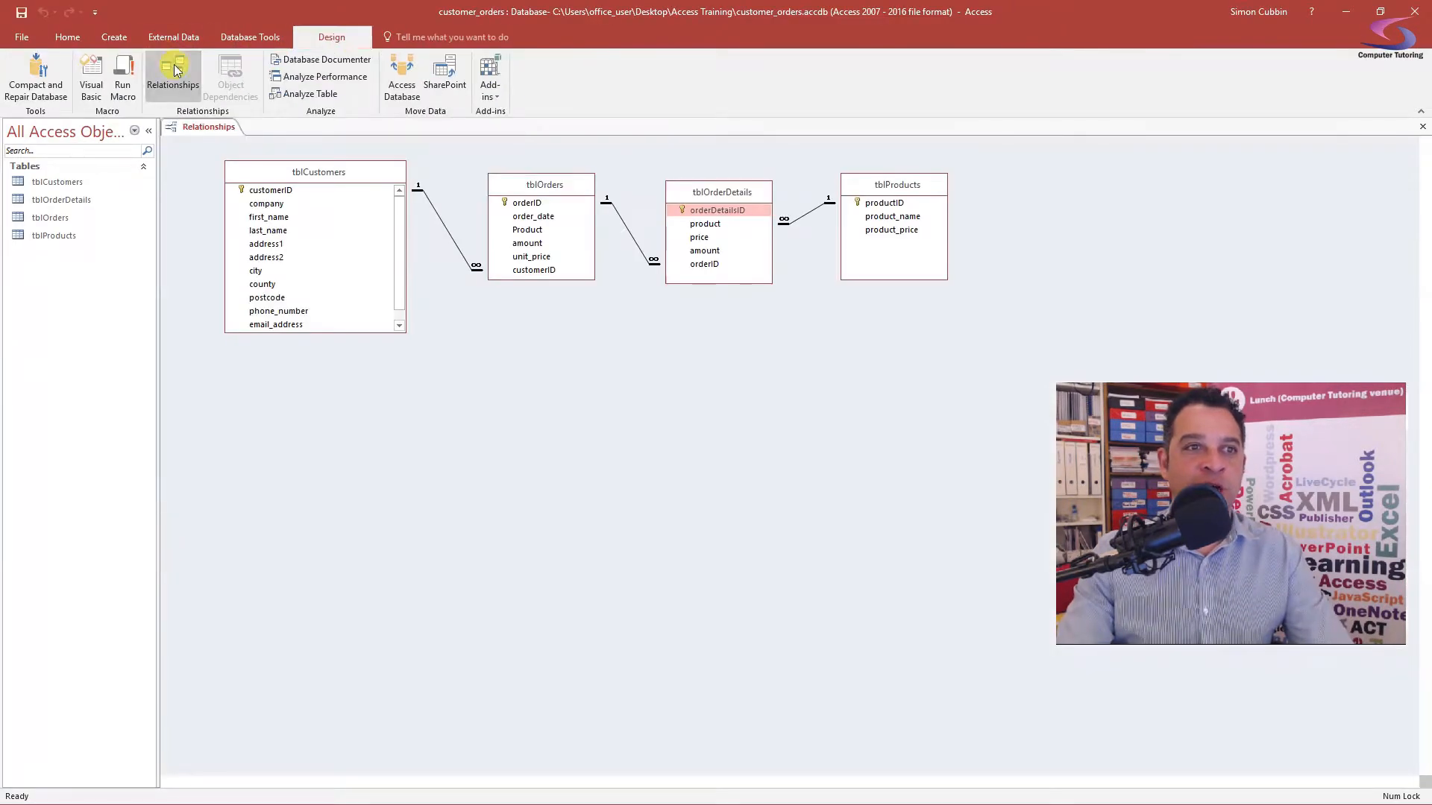
pyautogui.click(173, 74)
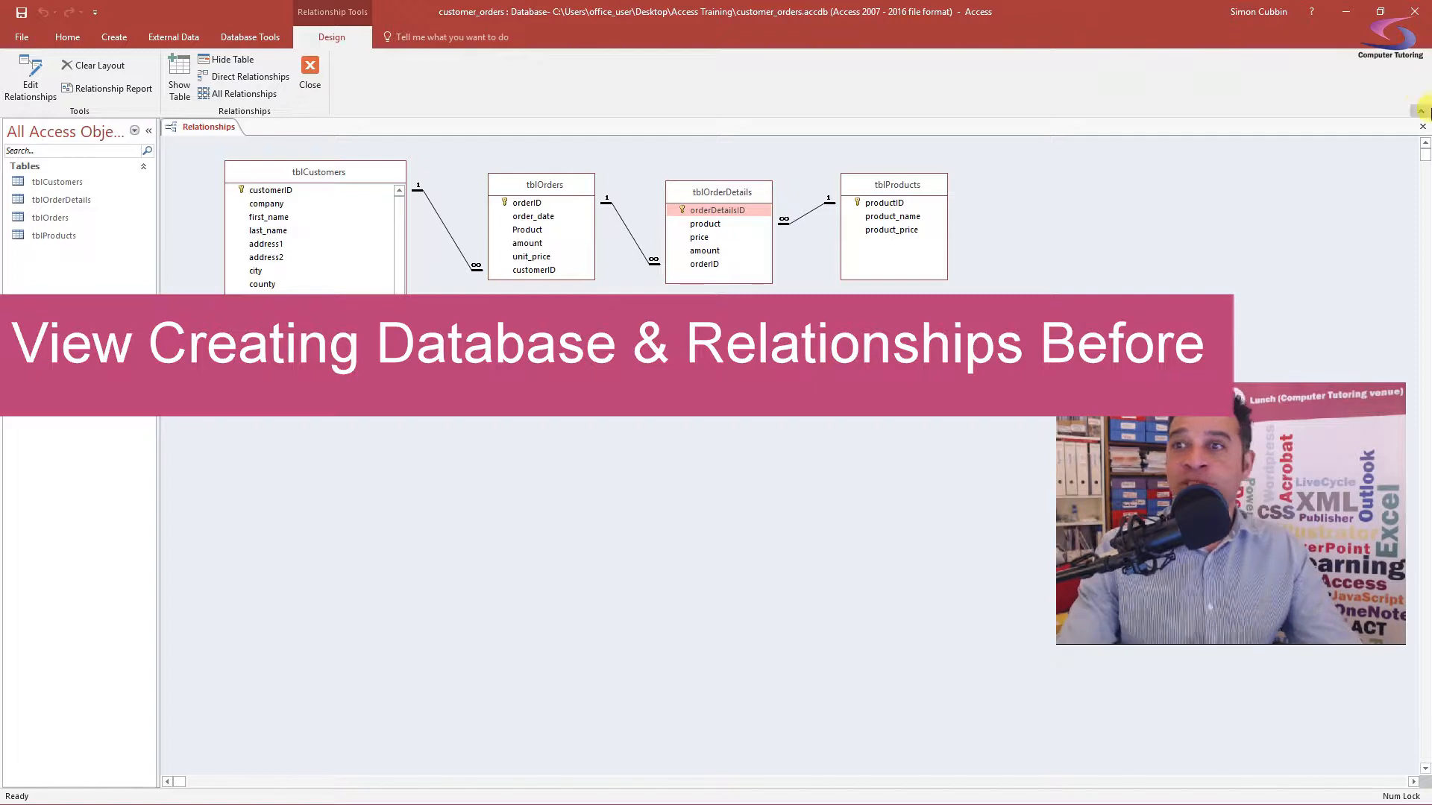
pyautogui.click(310, 76)
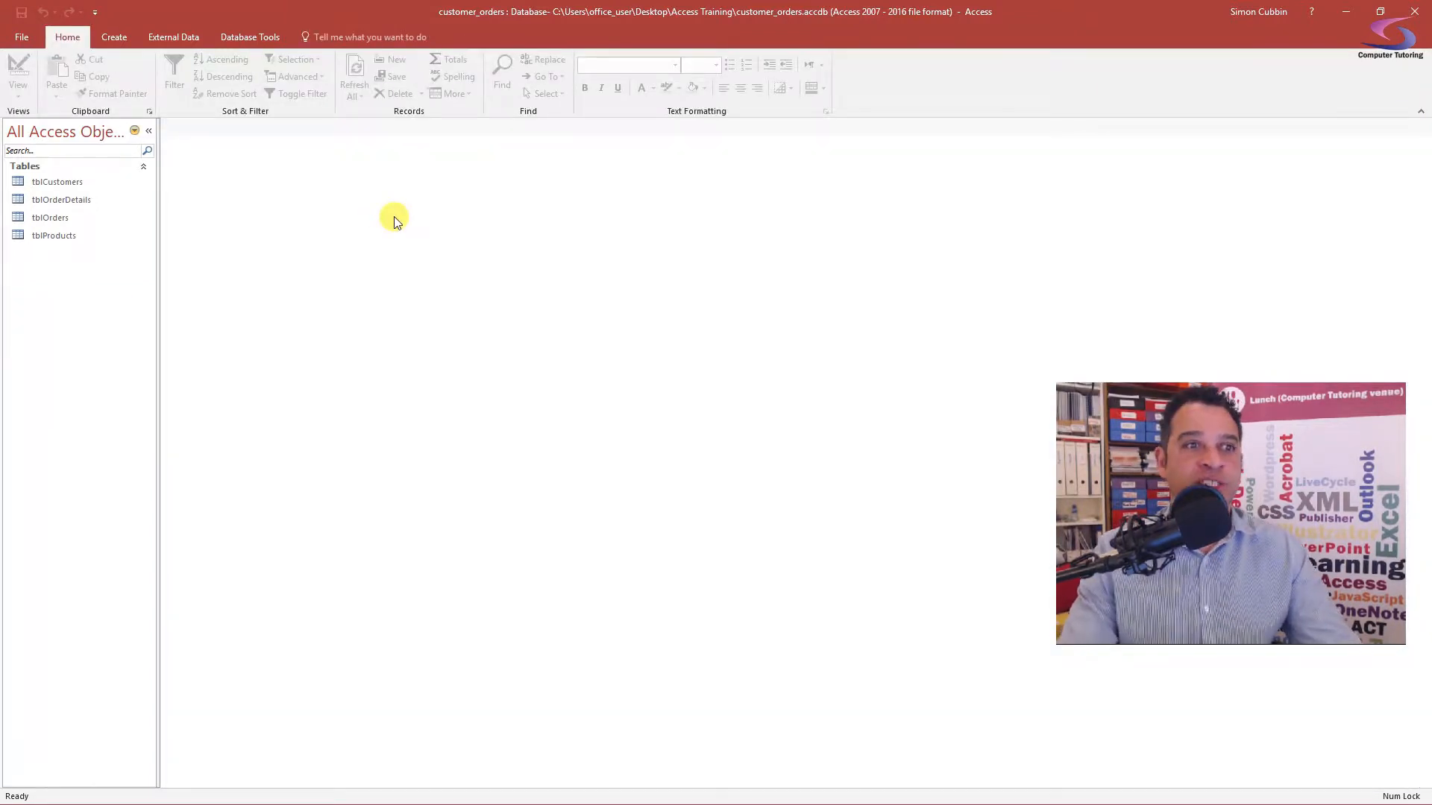
# - Start the Form Wizard with all tblCustomers fields and switch the source table to tblOrders
pyautogui.click(114, 35)
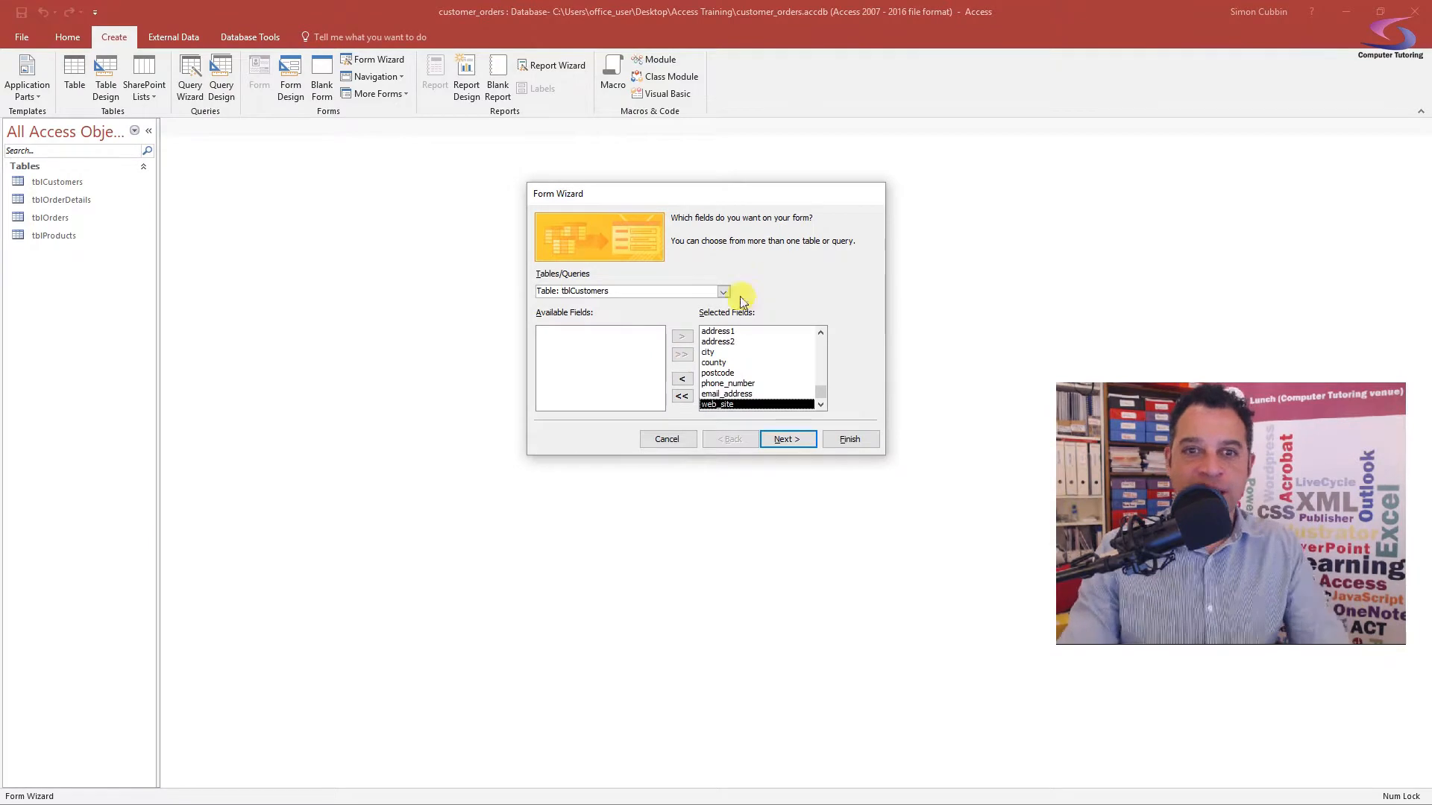
pyautogui.click(724, 291)
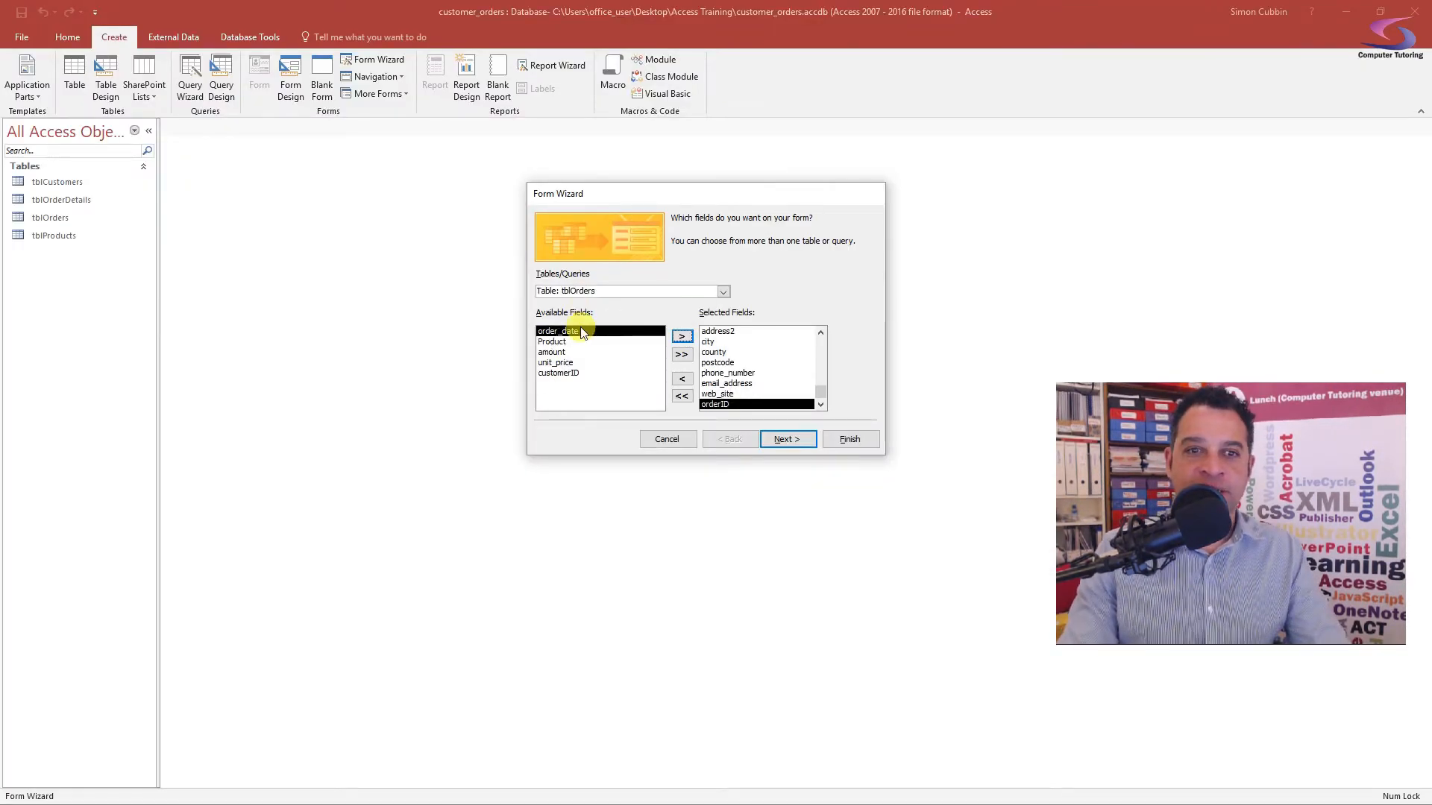
# - Add order_date and customerID from tblOrders to the form's selected fields
pyautogui.click(680, 335)
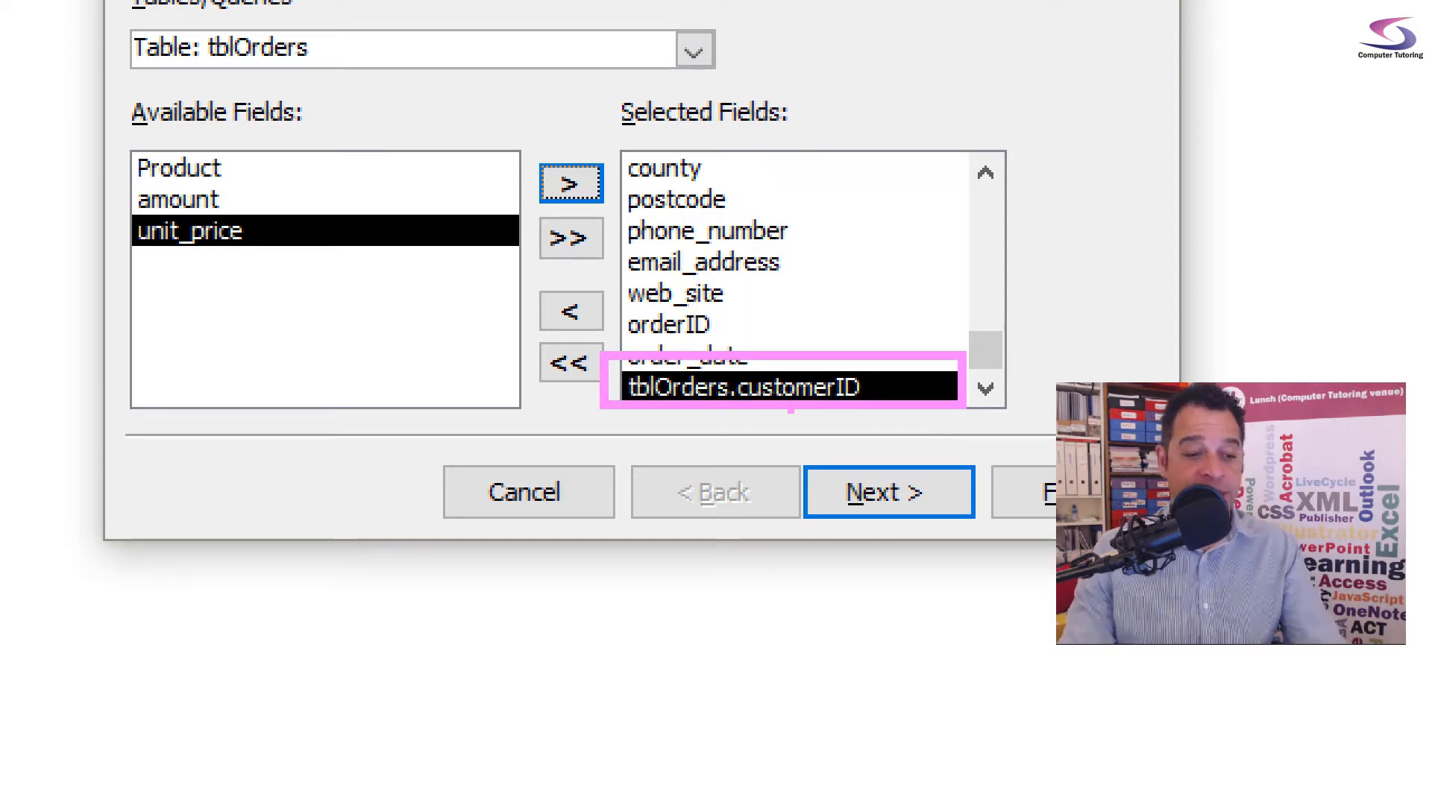
pyautogui.click(887, 490)
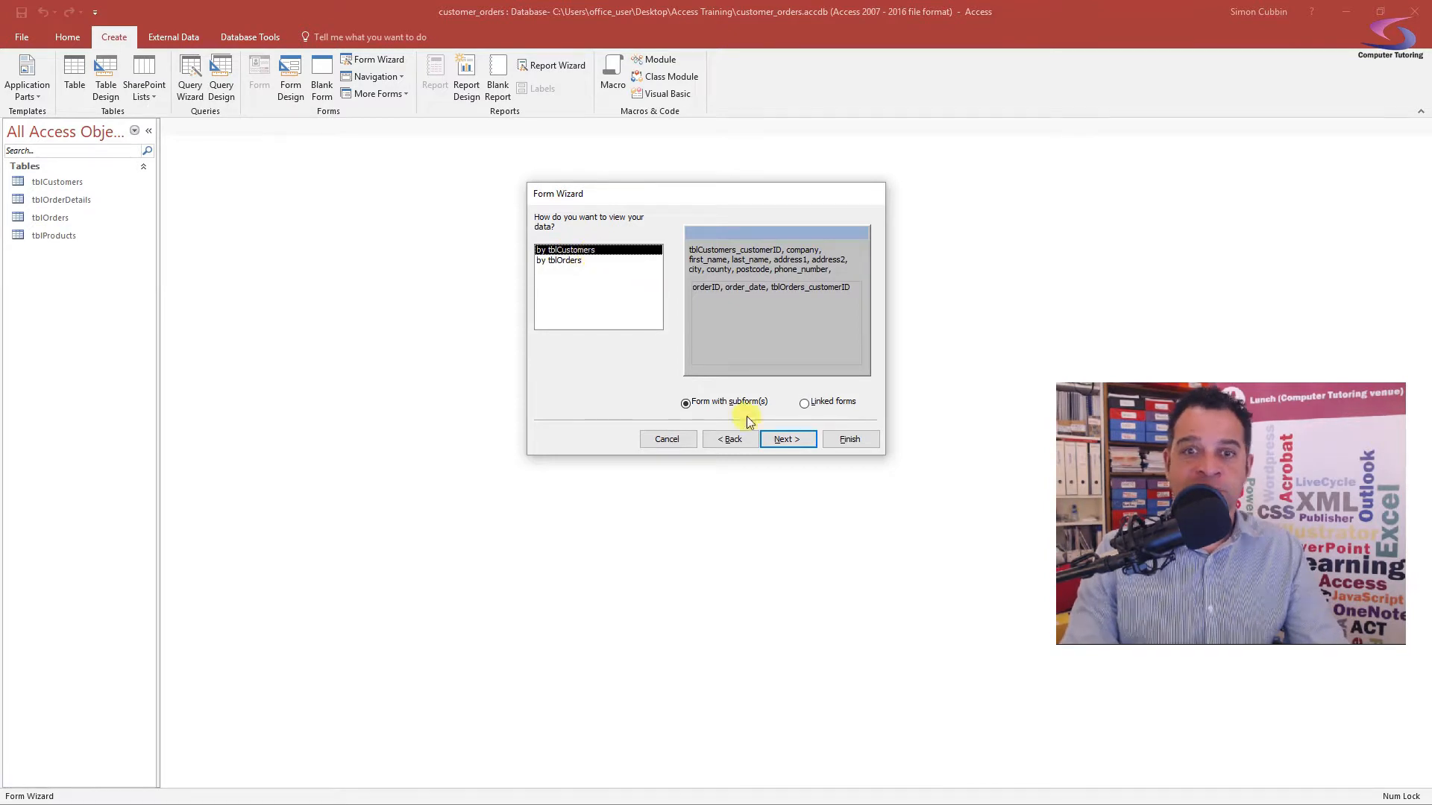
# - Choose the Tabular layout for the orders subform and advance to the titles step
pyautogui.click(786, 439)
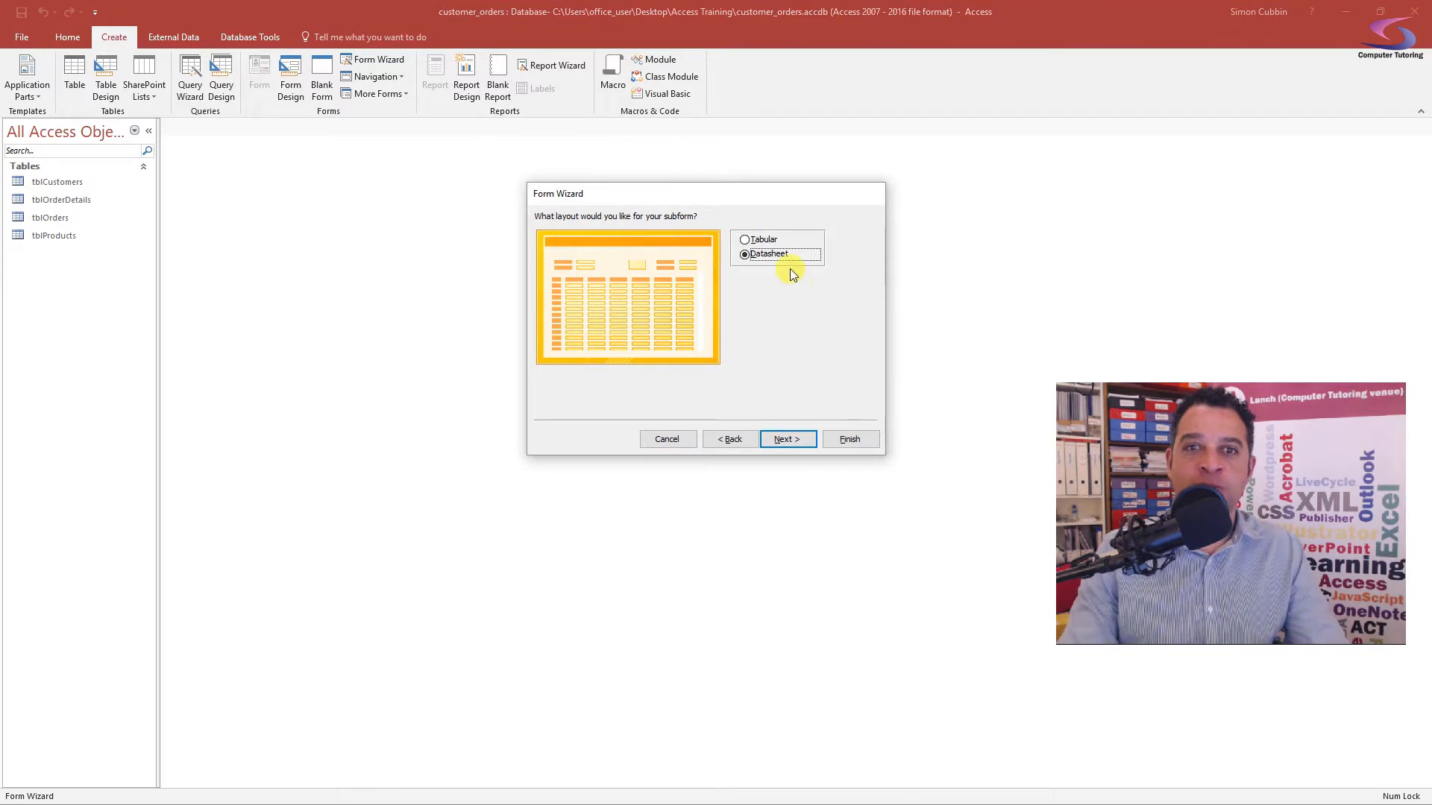
pyautogui.click(746, 239)
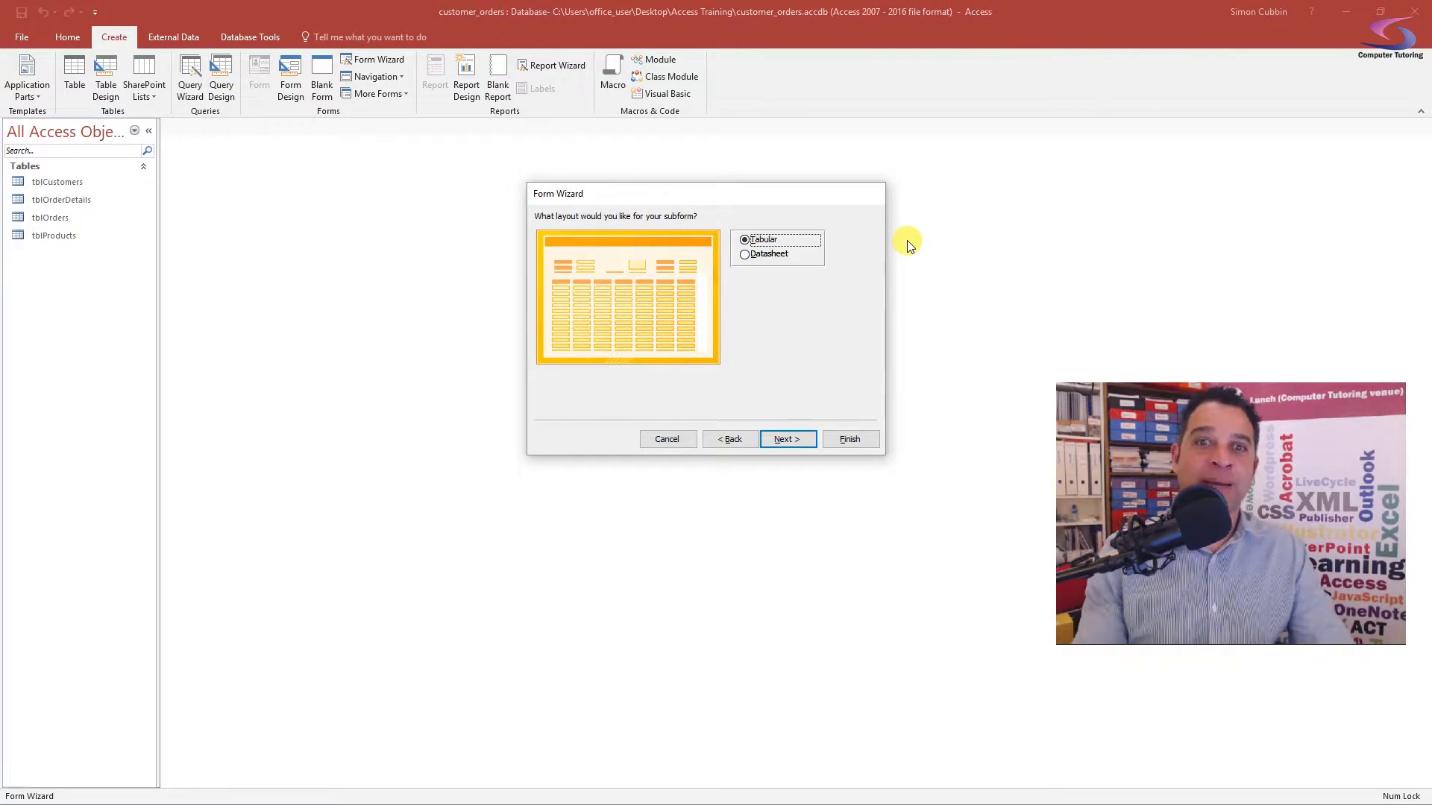
pyautogui.moveTo(831, 421)
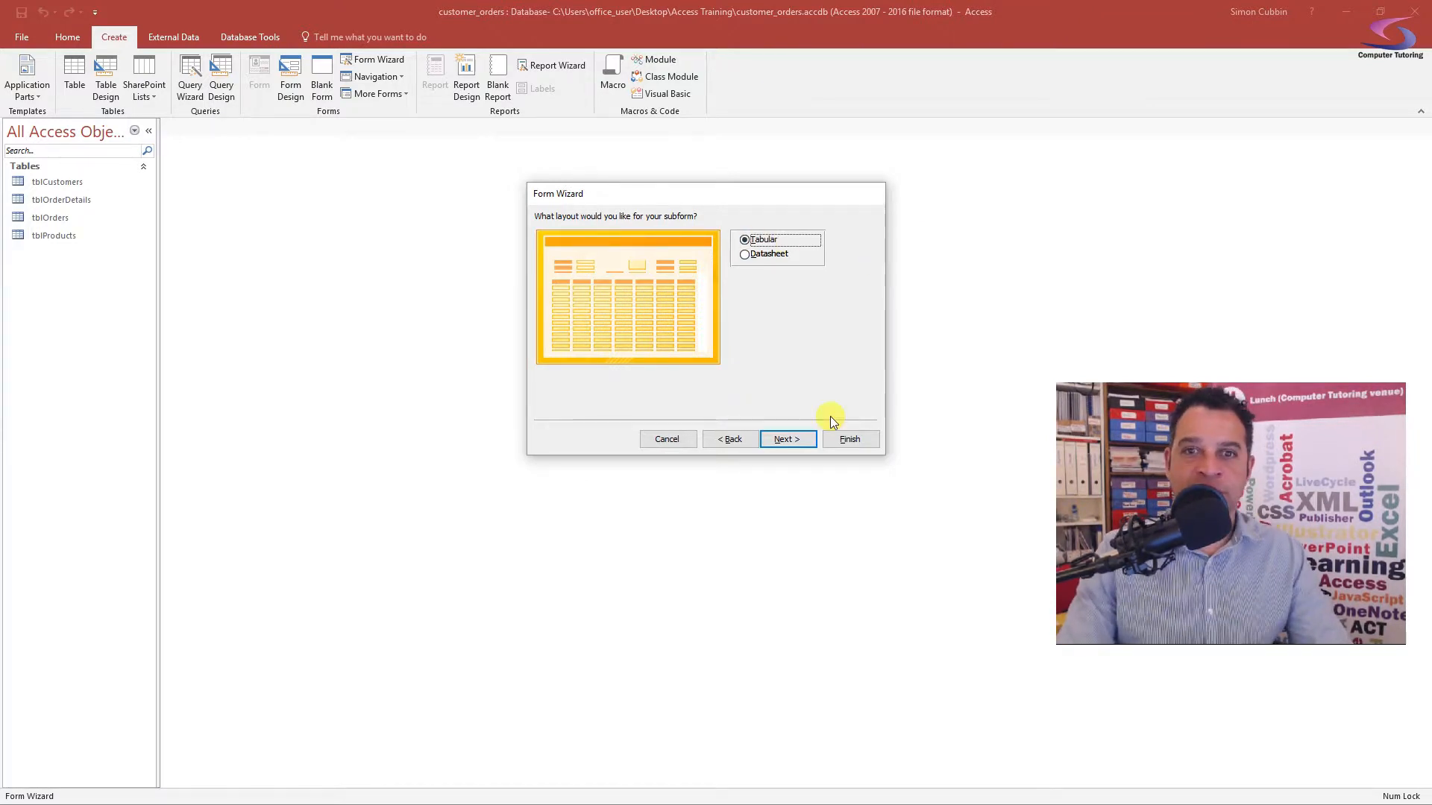
pyautogui.click(786, 439)
pyautogui.write('frmCustomer')
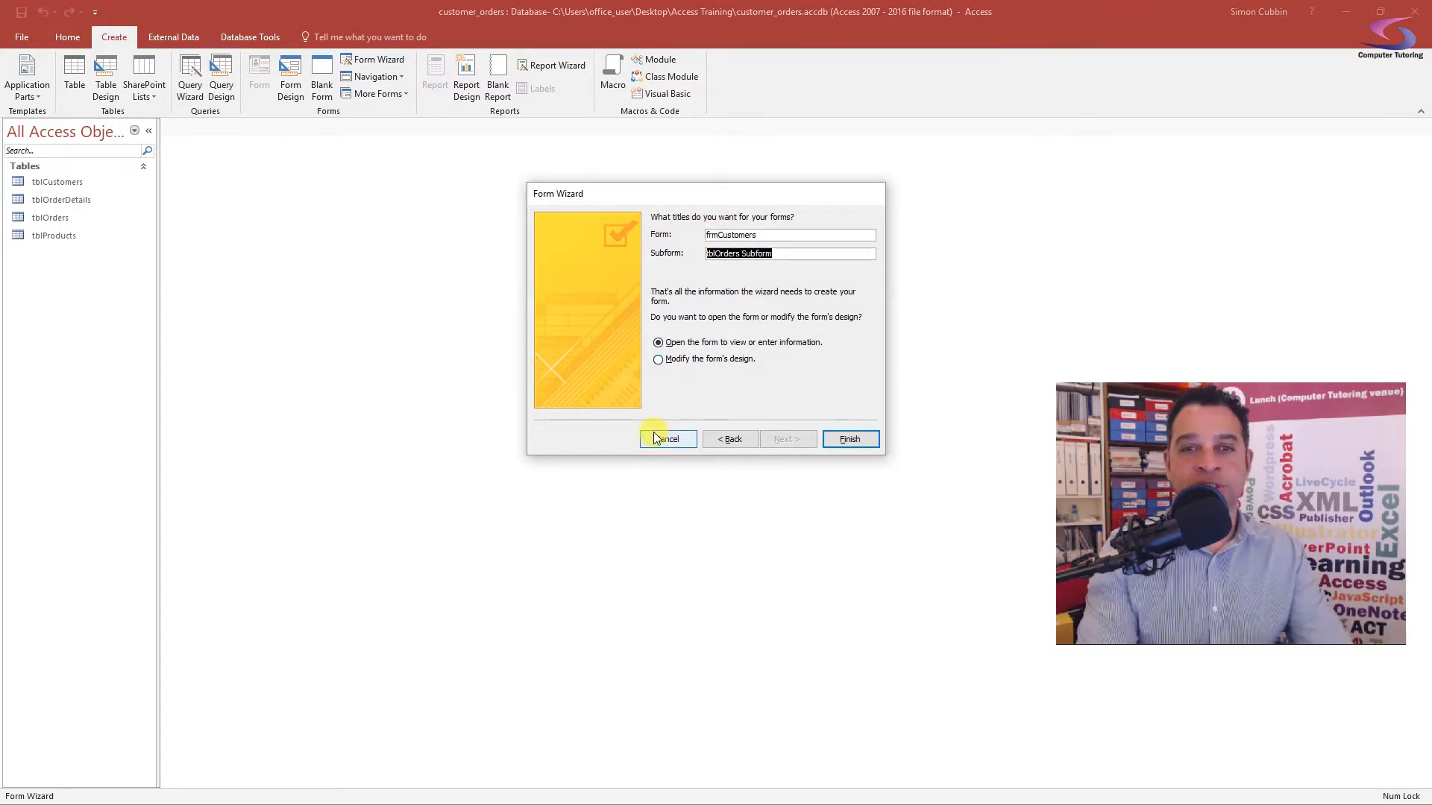
# - Name the subform subfrmOrders, keep frmCustomers, and finish the wizard
pyautogui.write('subfrm')
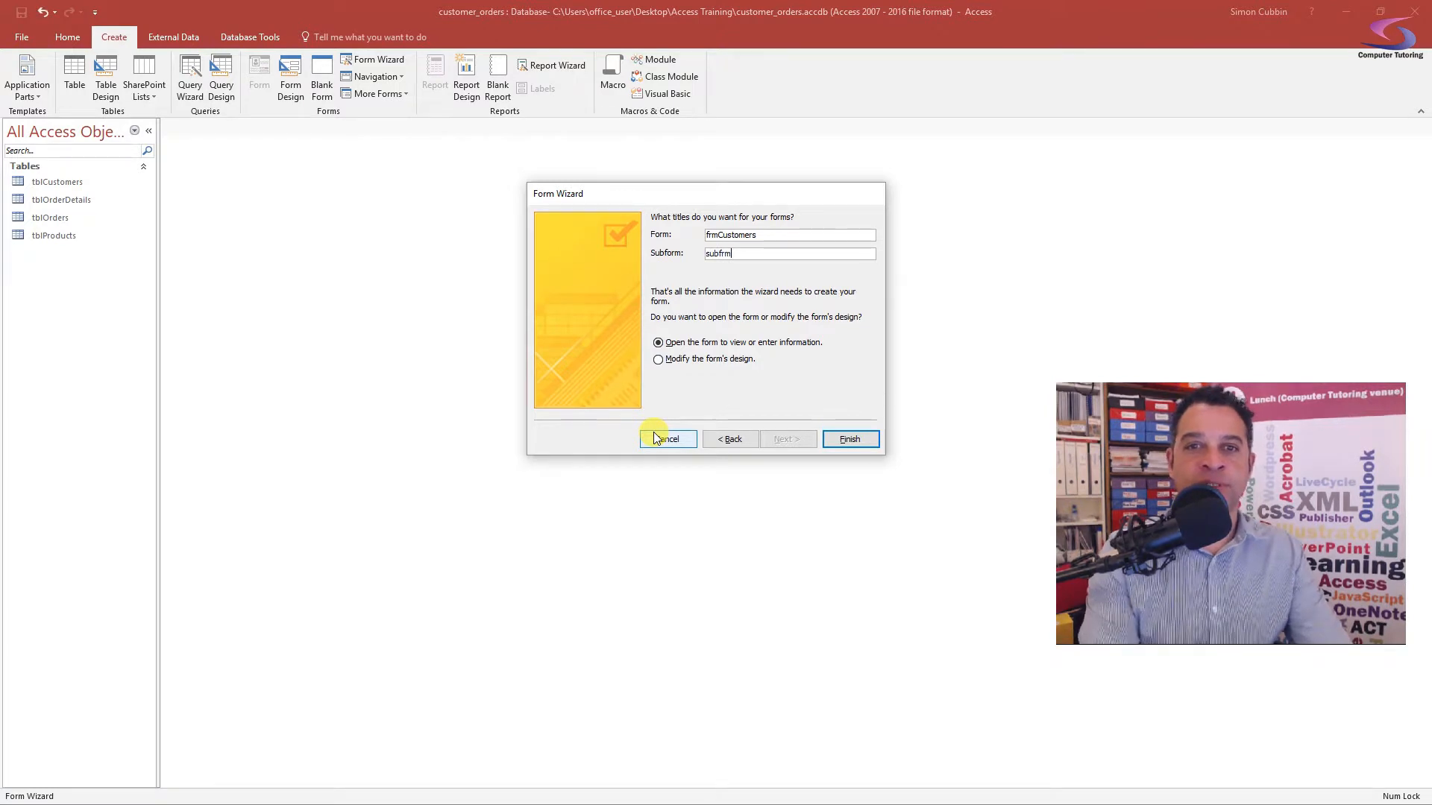
pyautogui.write('Orders')
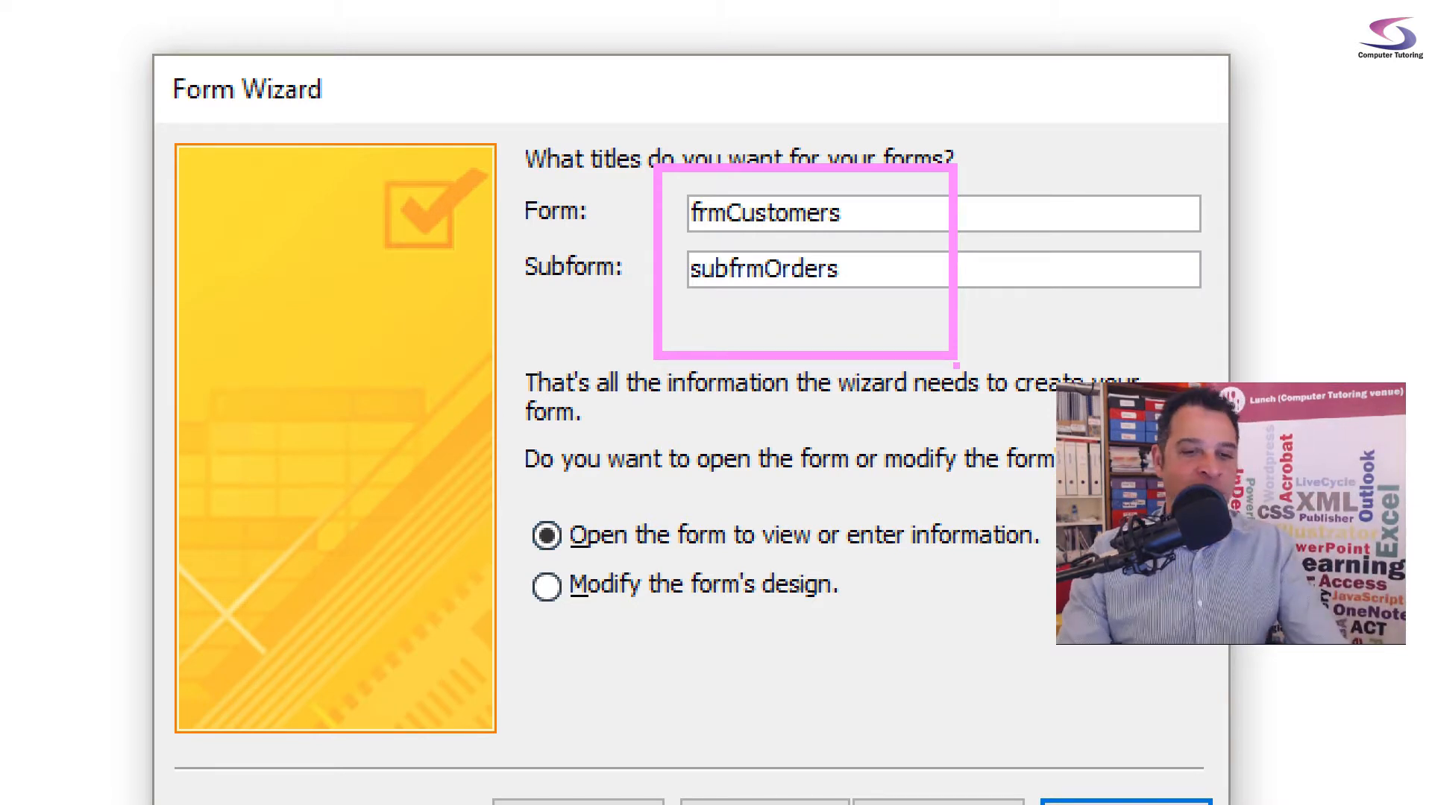
pyautogui.click(1124, 802)
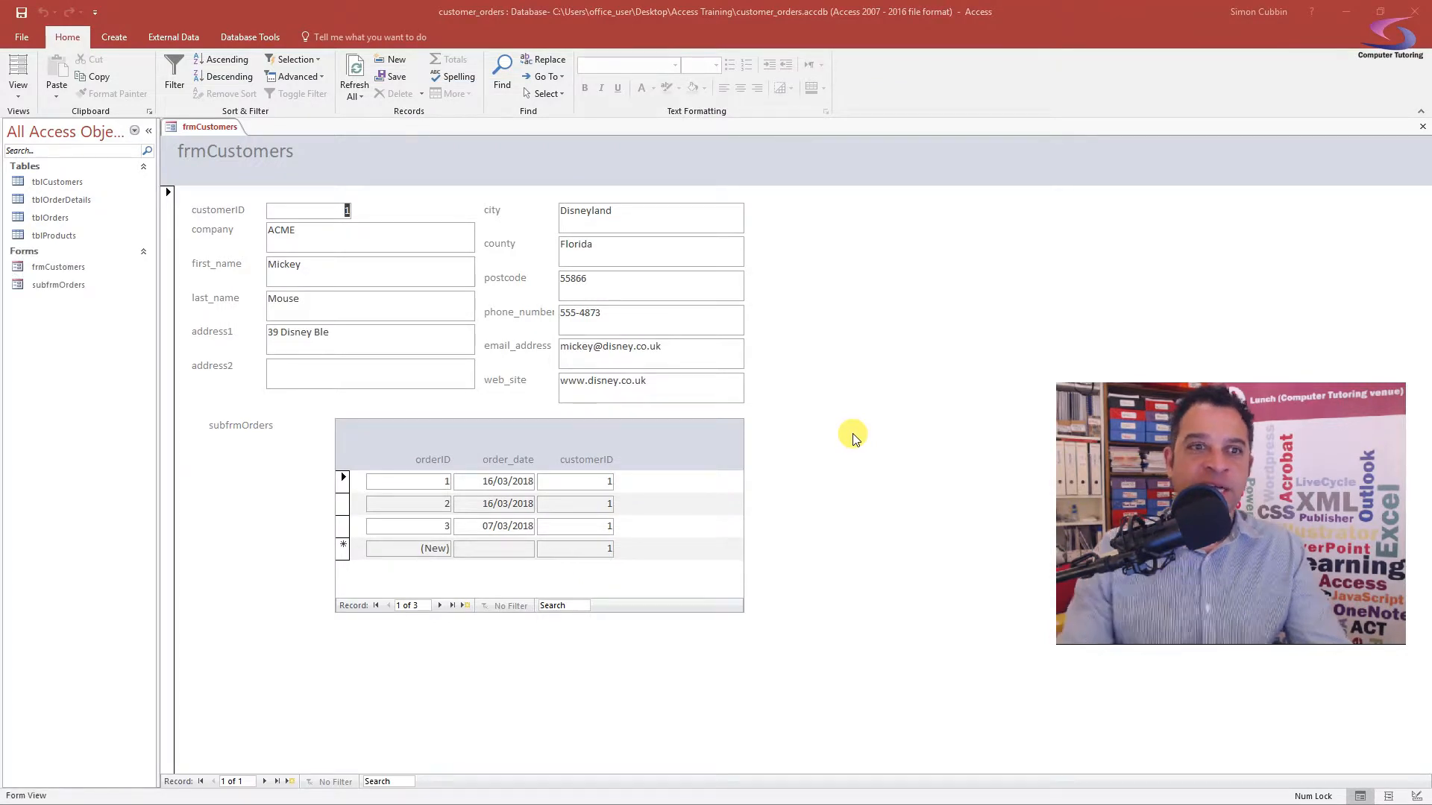
pyautogui.moveTo(580, 305)
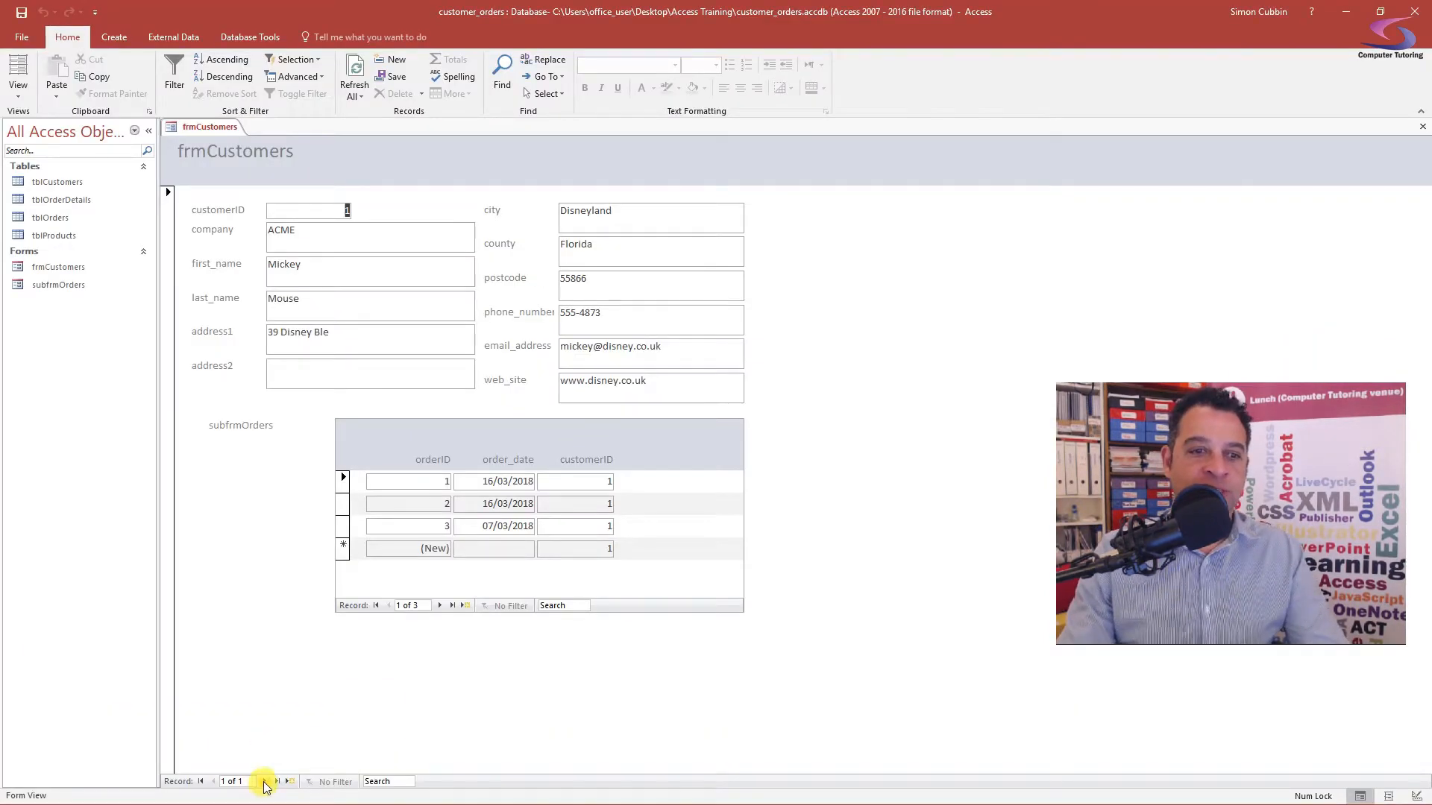
pyautogui.click(279, 780)
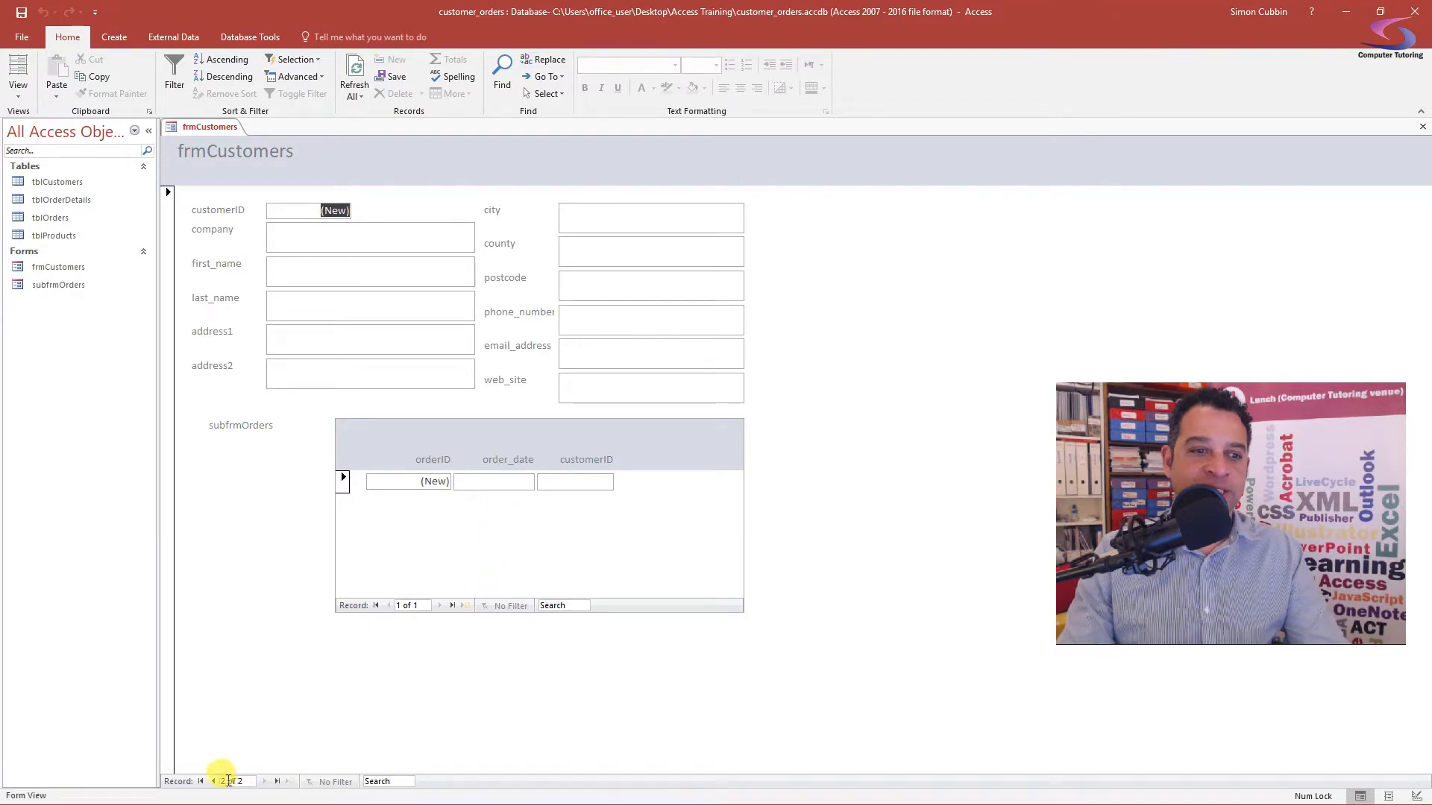
pyautogui.click(266, 780)
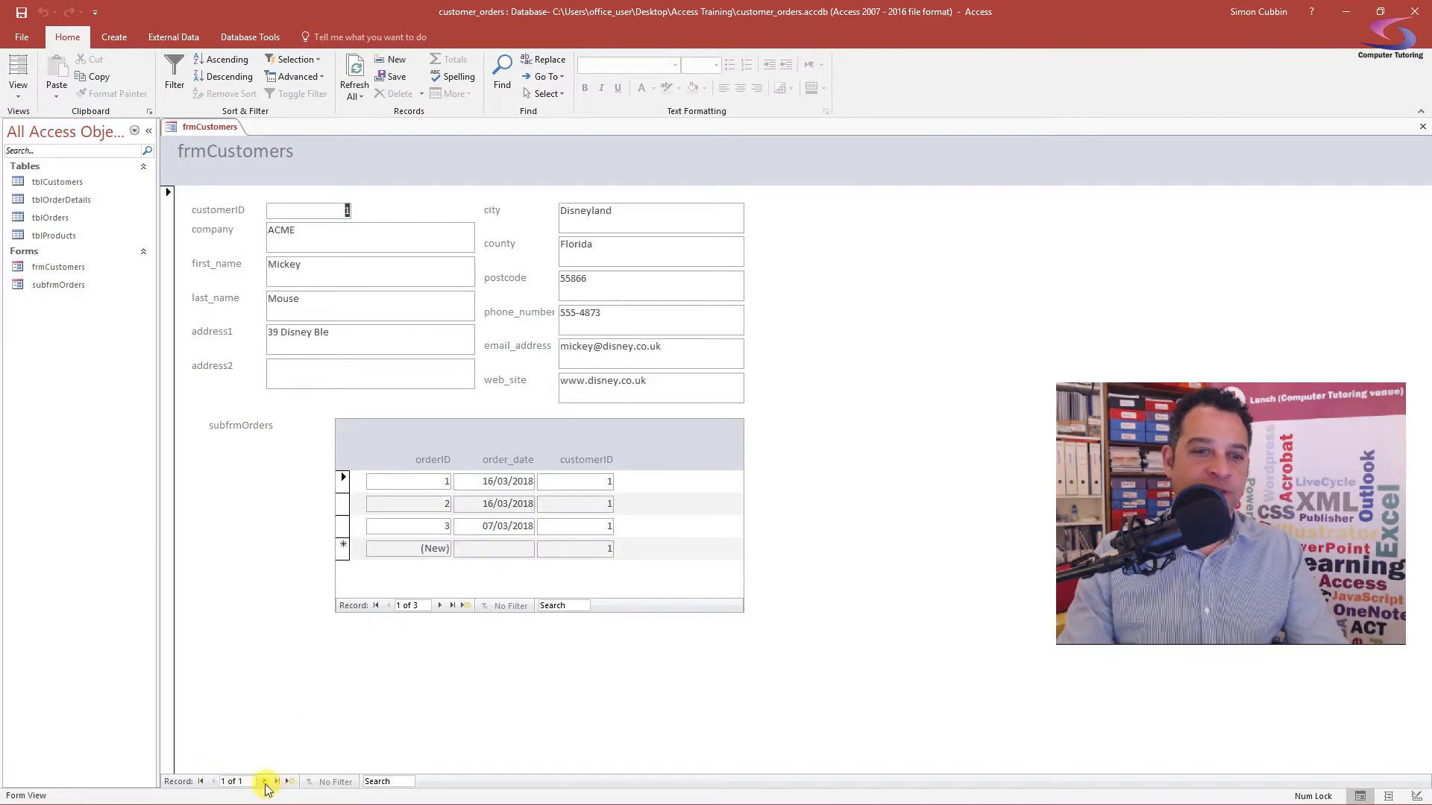
pyautogui.click(277, 780)
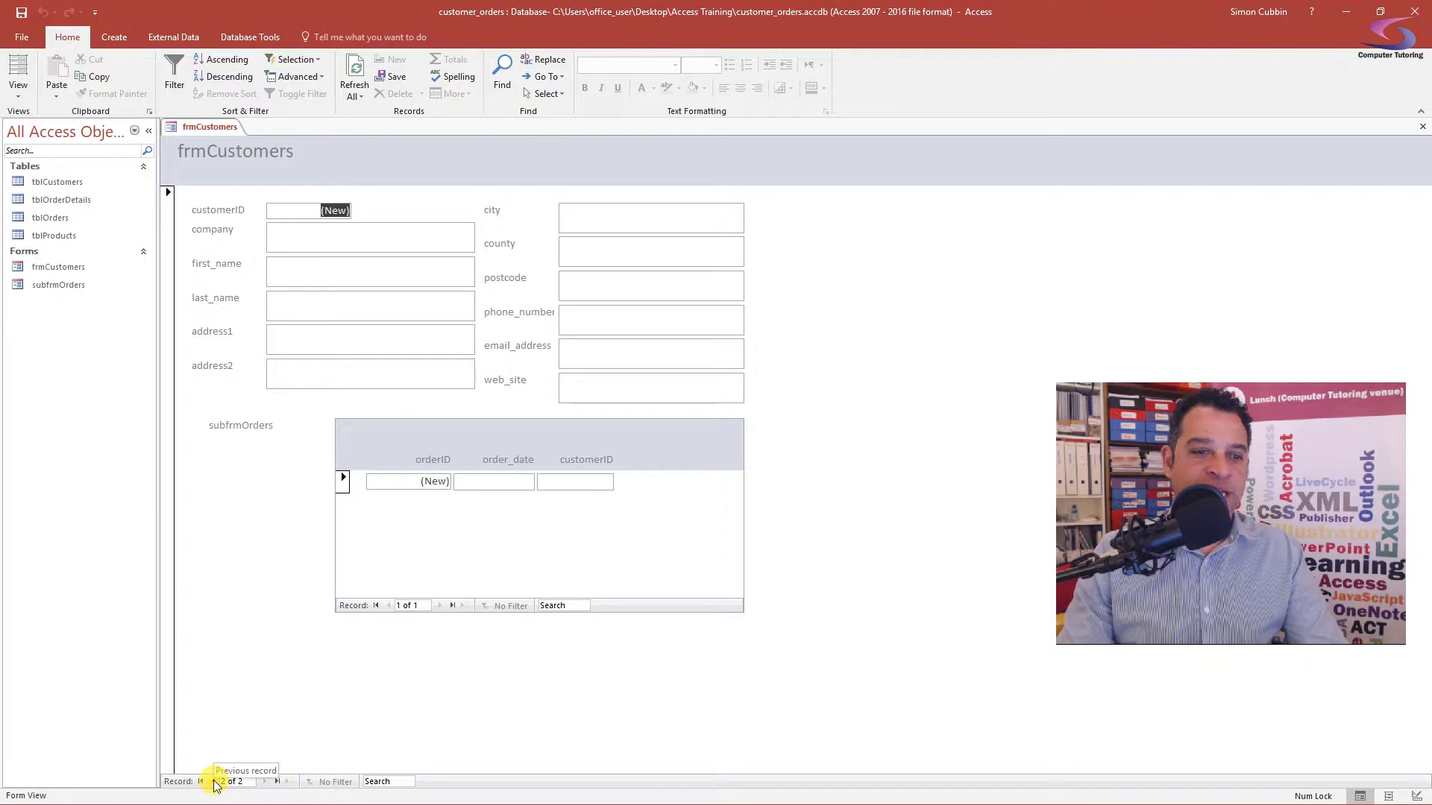
pyautogui.click(200, 780)
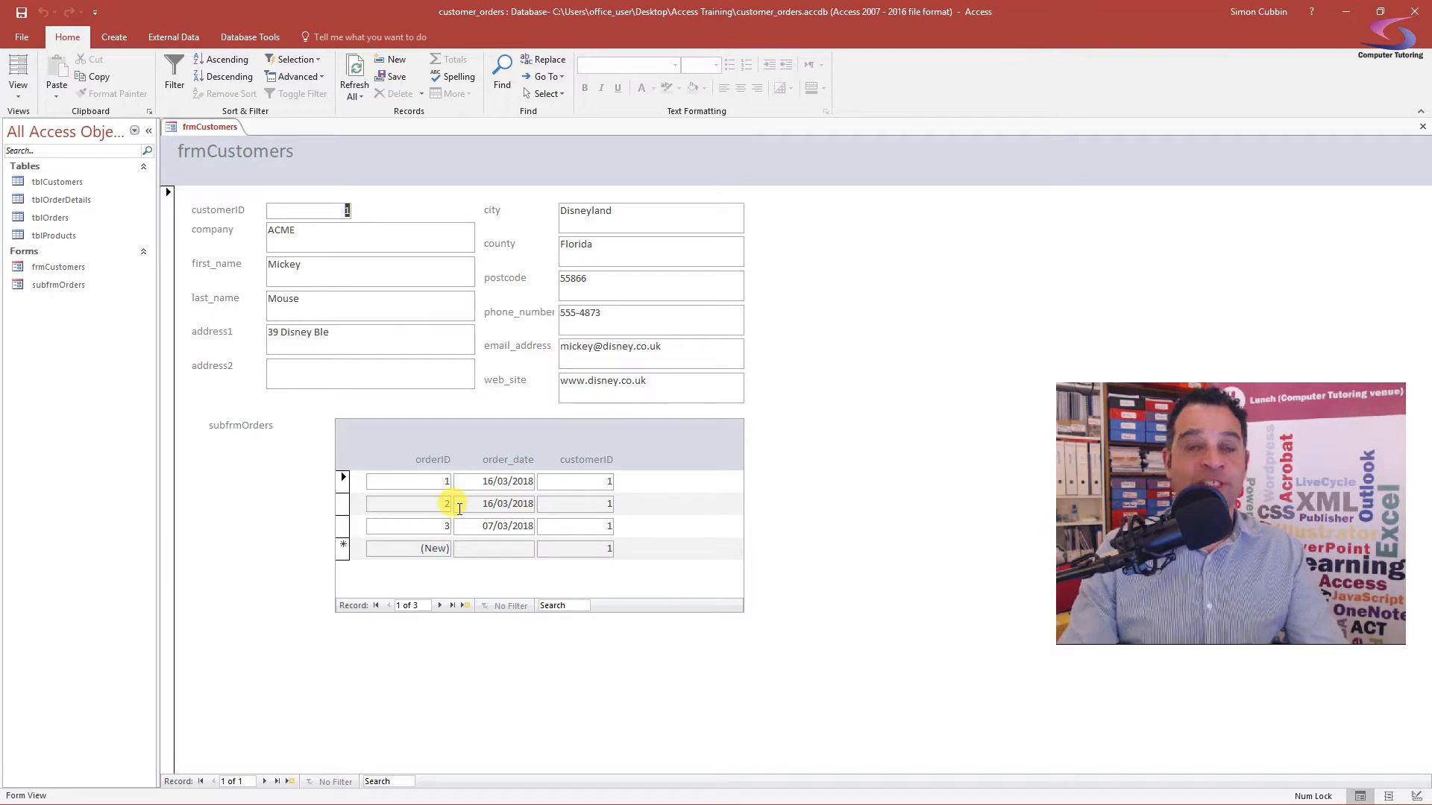
pyautogui.moveTo(623, 479)
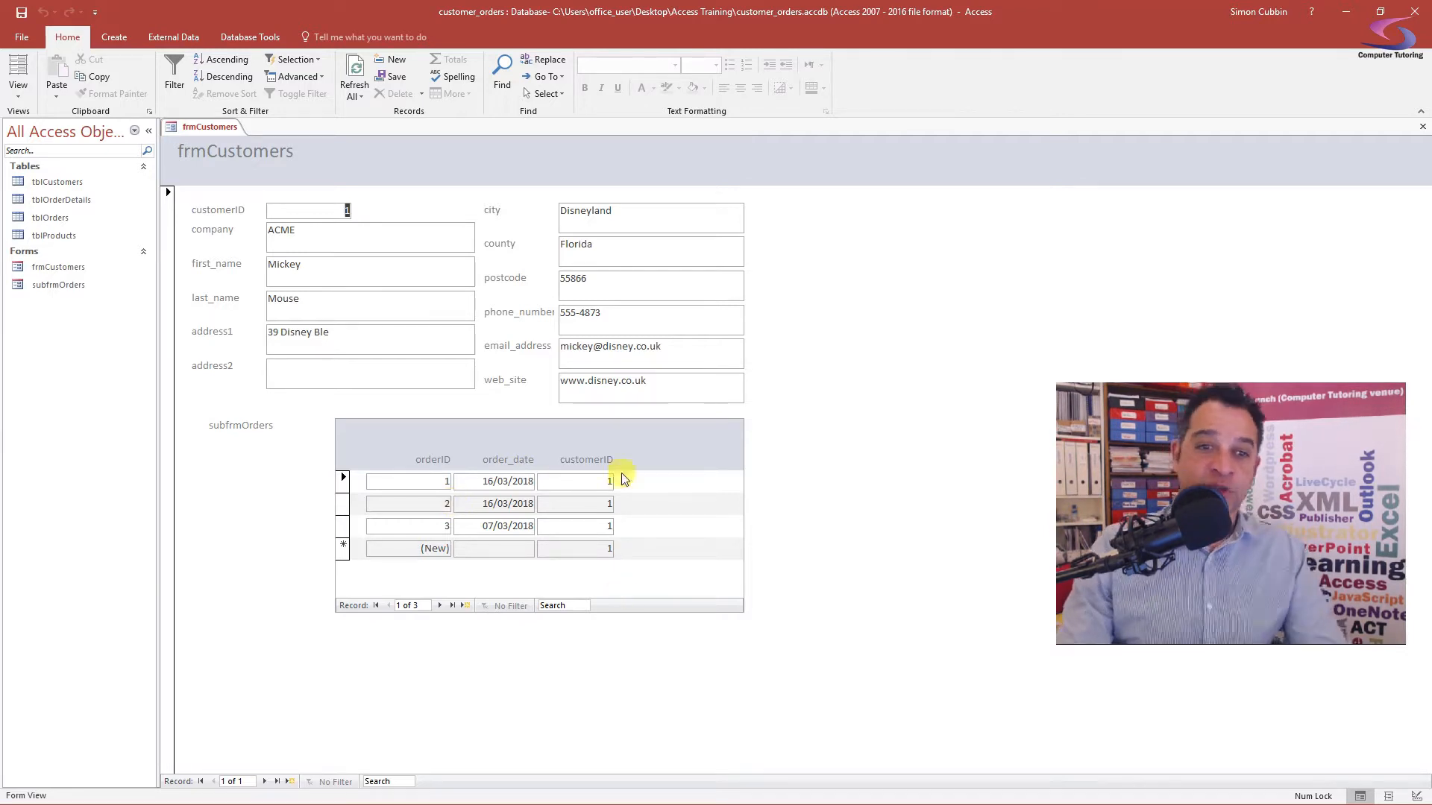
pyautogui.moveTo(676, 500)
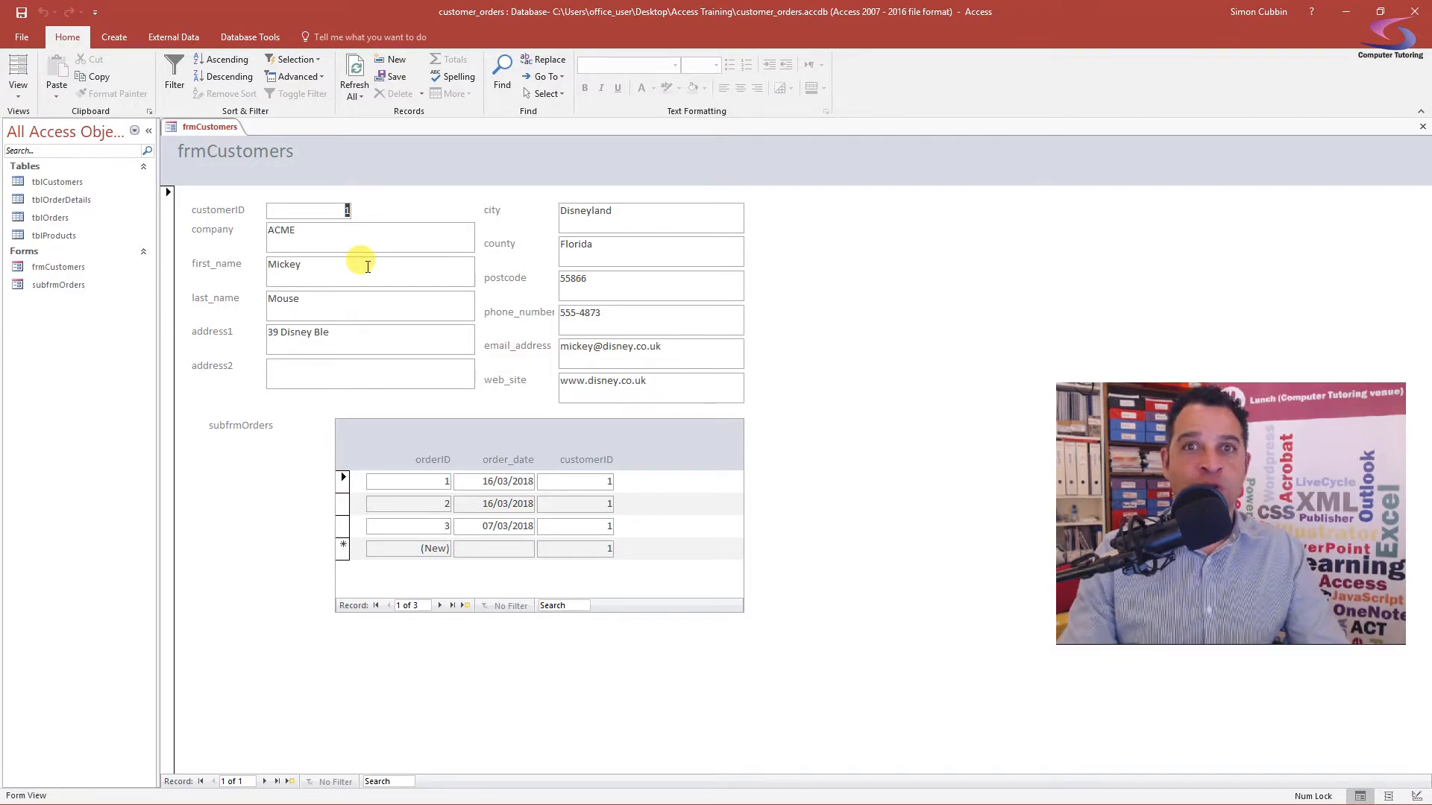
pyautogui.moveTo(350, 149)
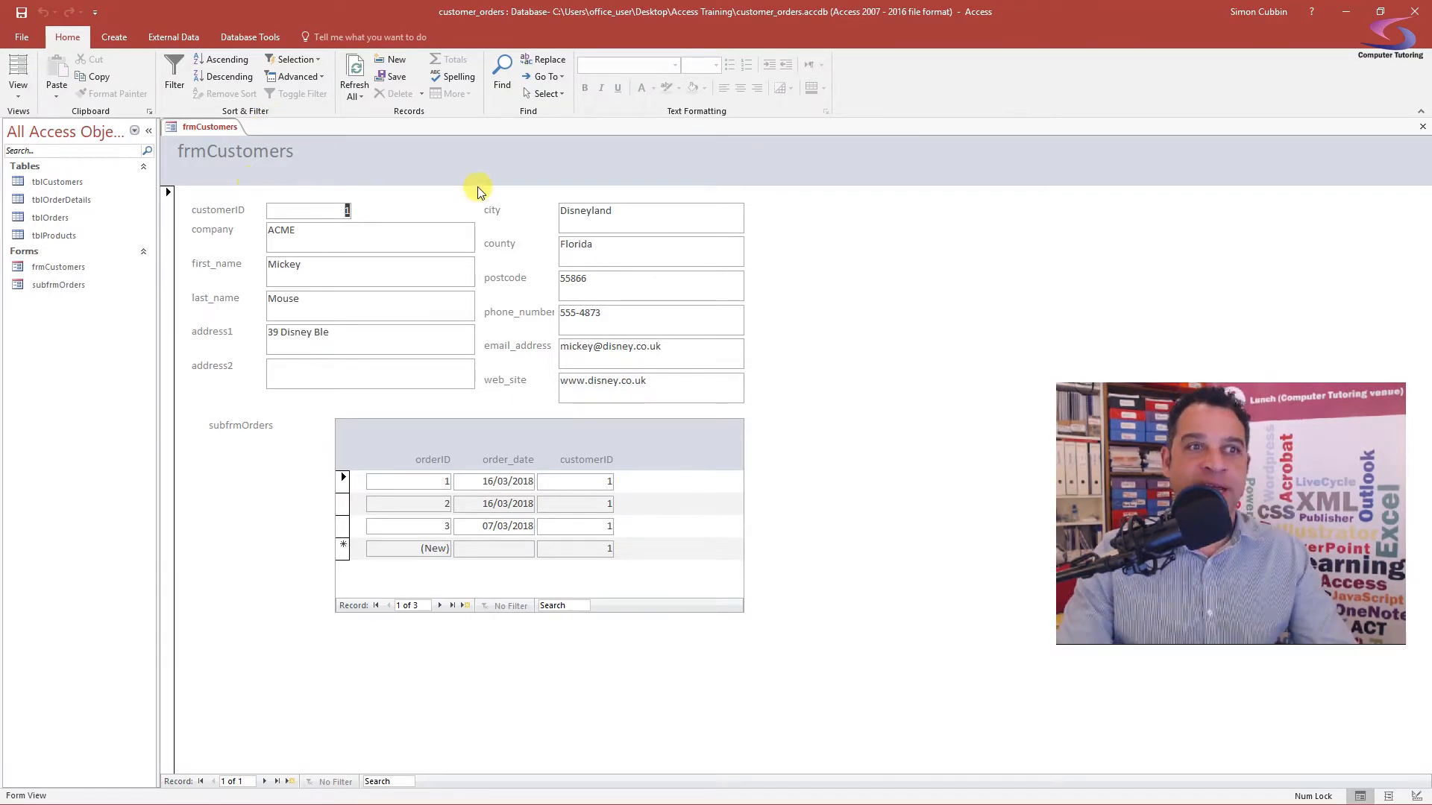
# - Switch frmCustomers to Design View and select the subfrmOrders caption to rename it Orders
pyautogui.rightClick(194, 126)
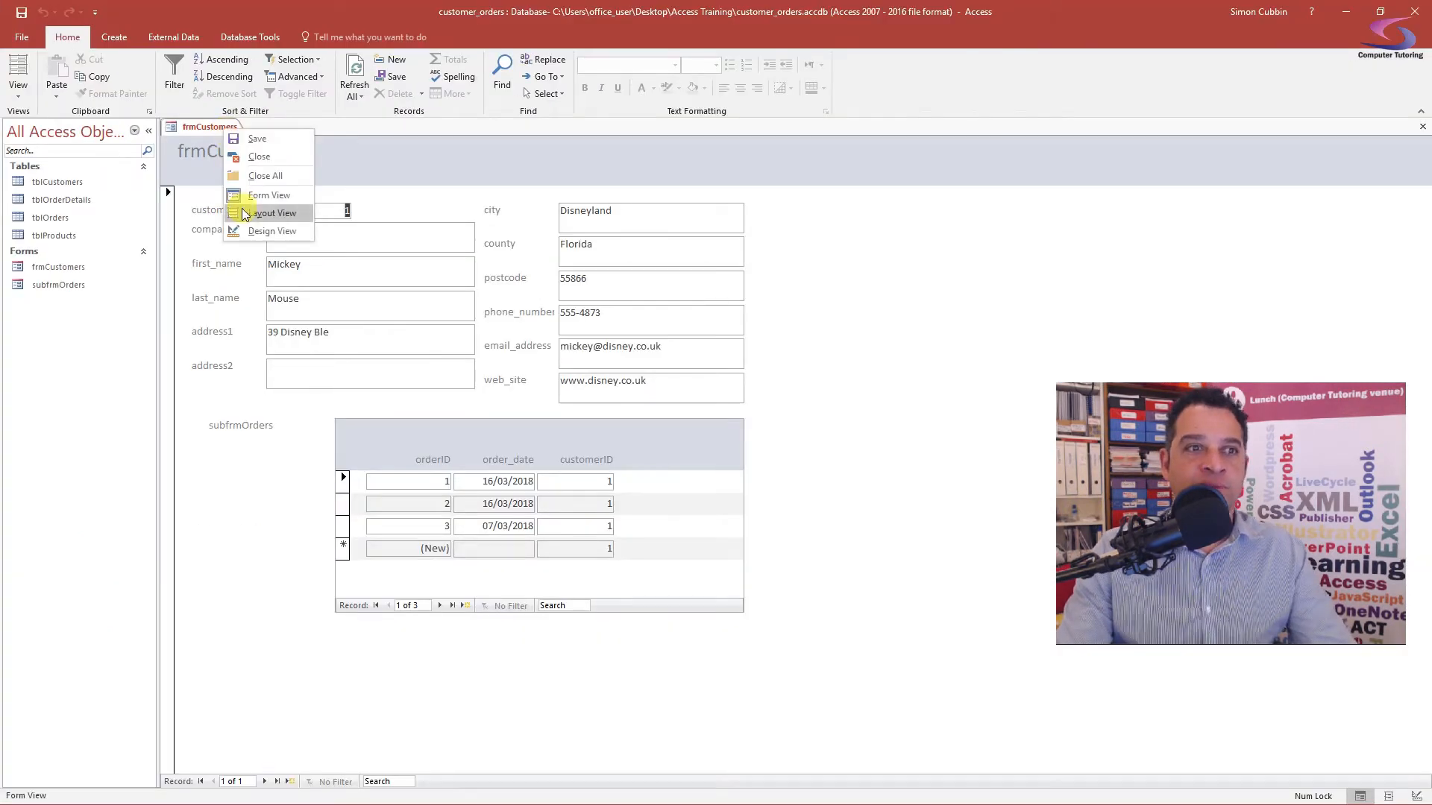
pyautogui.click(271, 230)
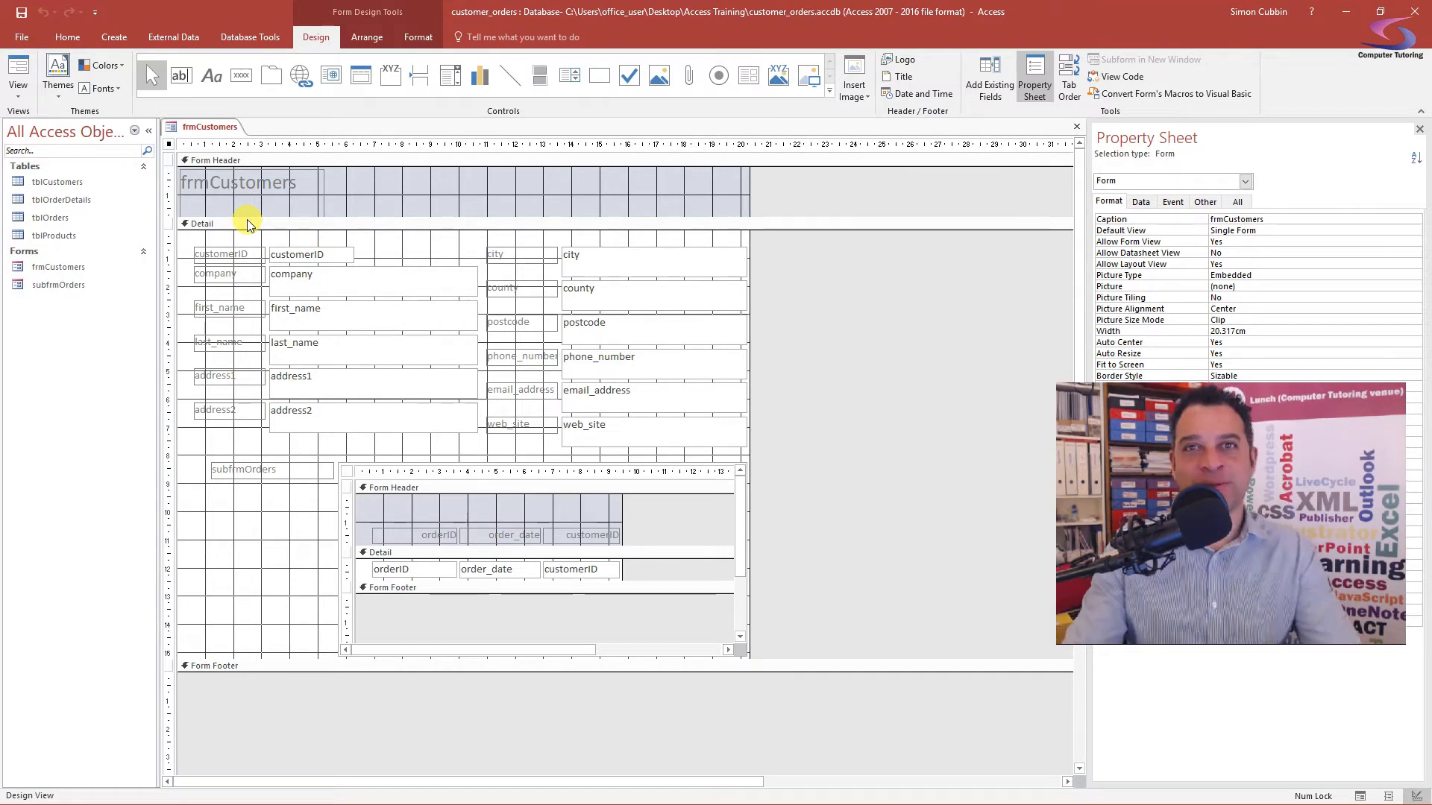
pyautogui.moveTo(408, 211)
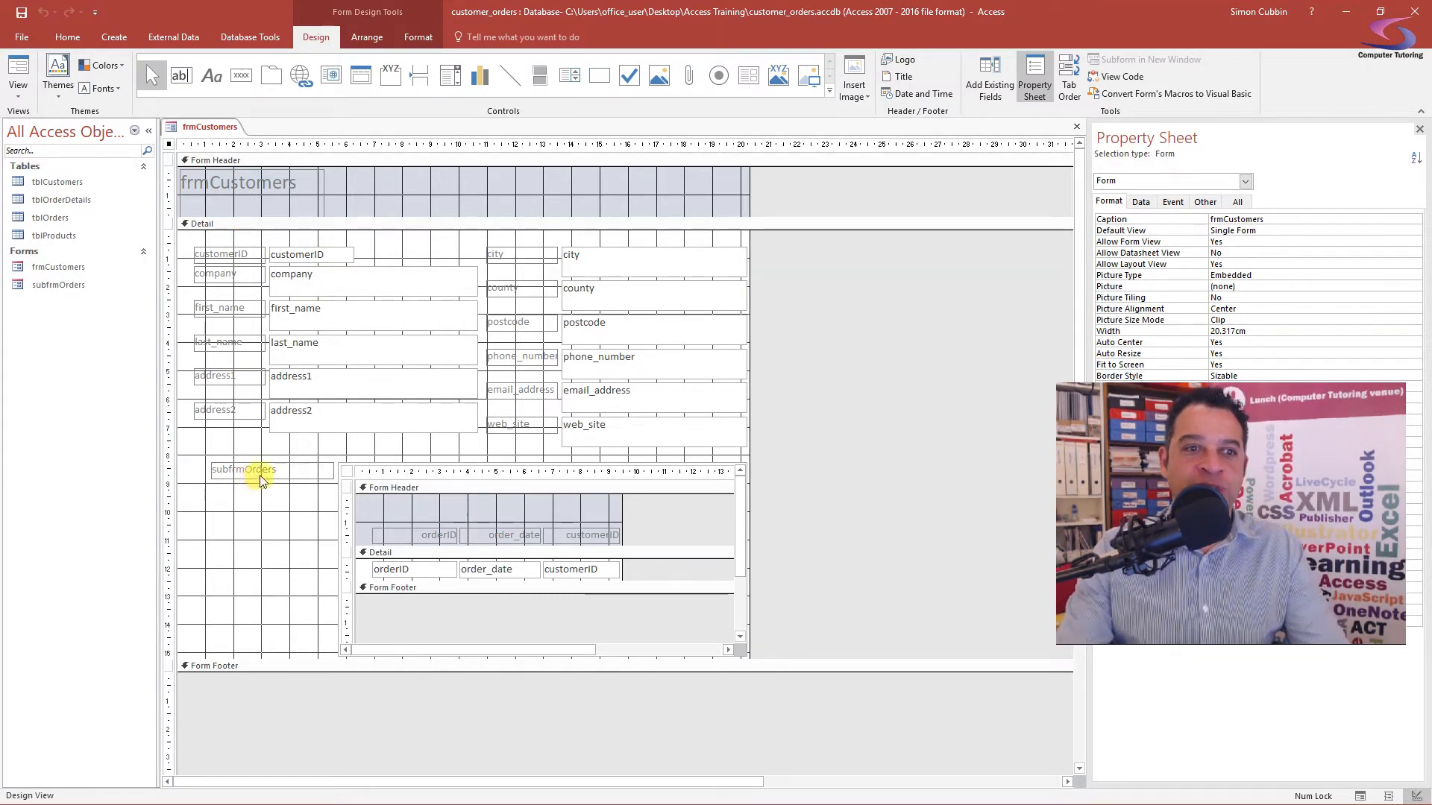
pyautogui.click(243, 470)
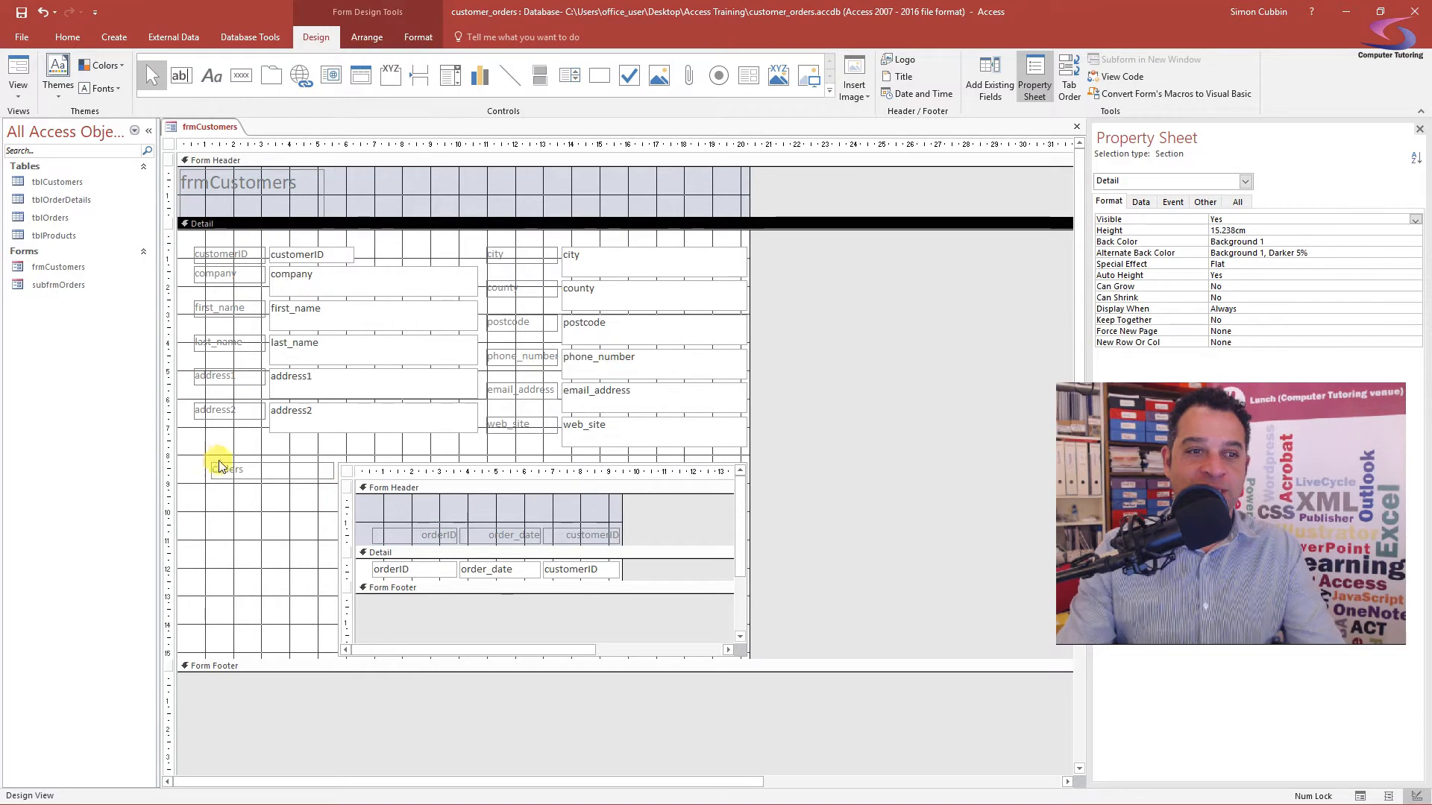
# - Move the Orders subform left and widen it to about 19 cm, then reselect it
pyautogui.click(226, 468)
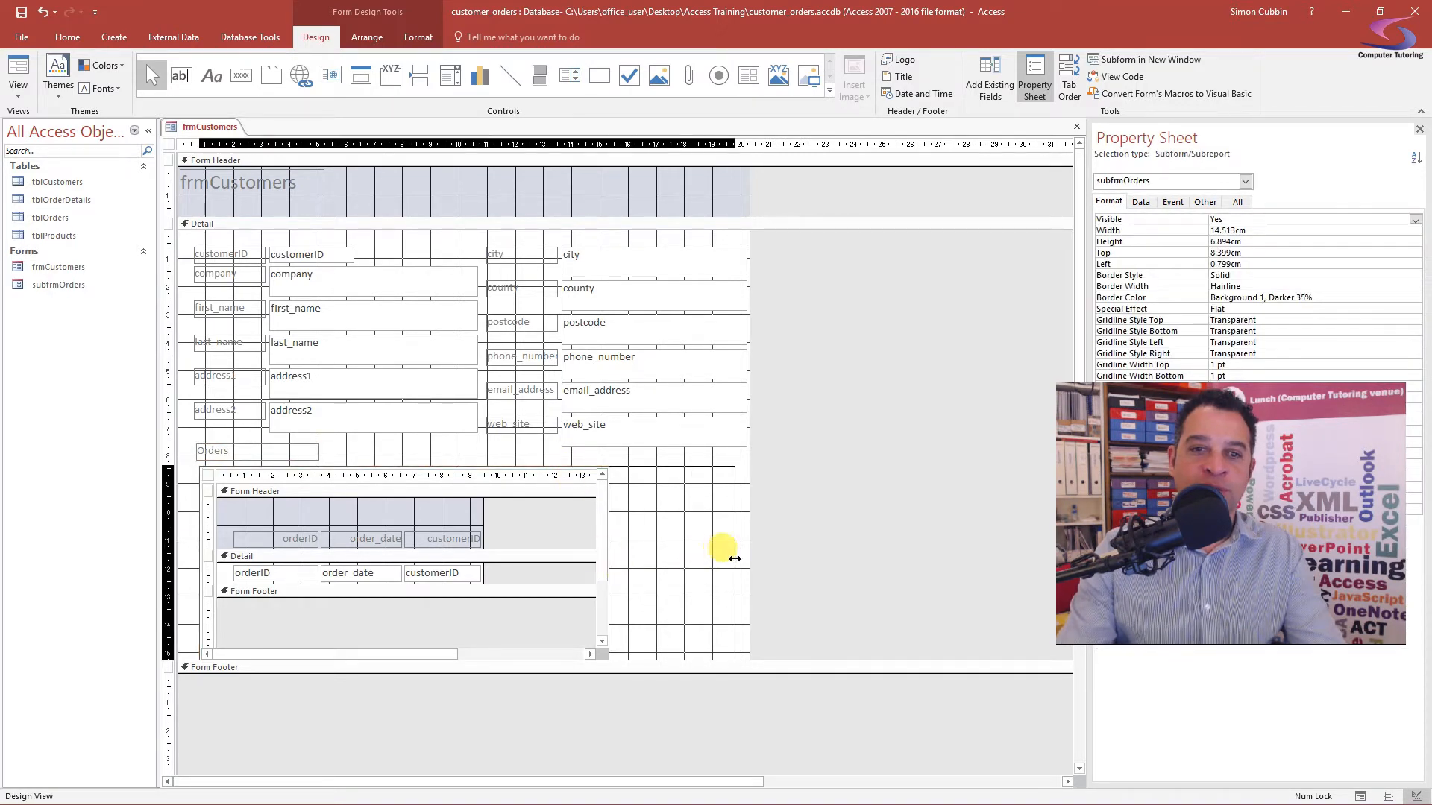
pyautogui.moveTo(735, 558); pyautogui.dragTo(726, 558)
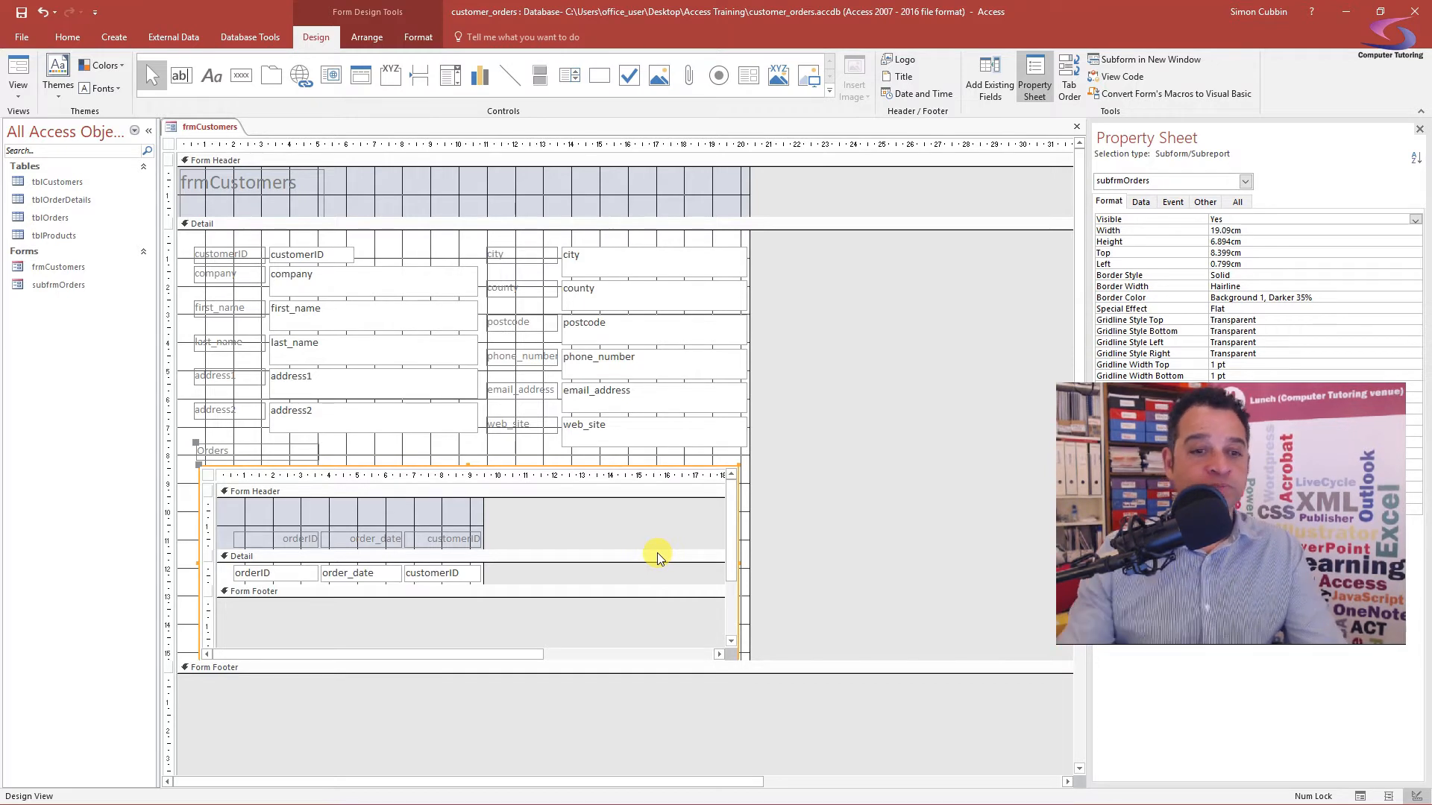
pyautogui.click(442, 573)
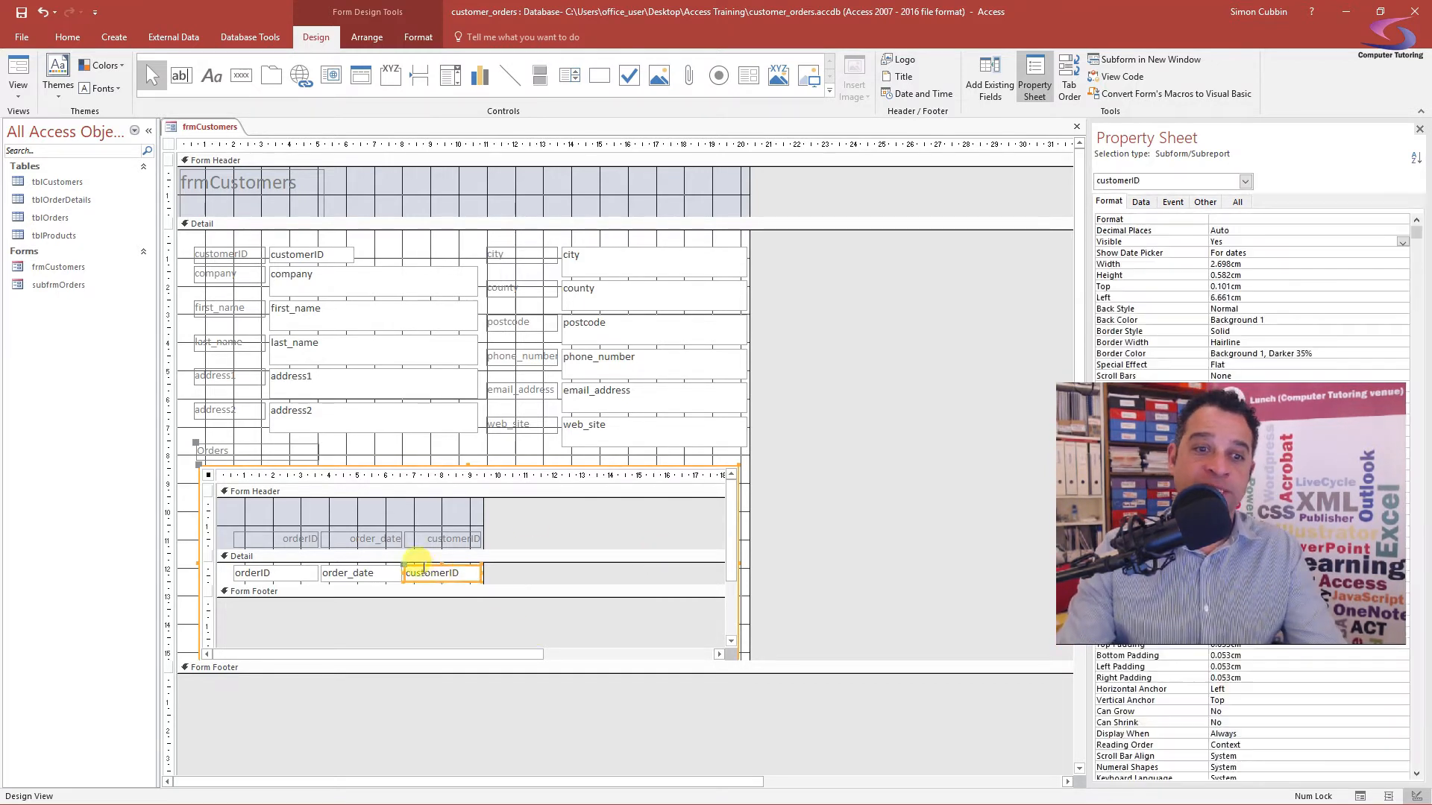
pyautogui.click(441, 573)
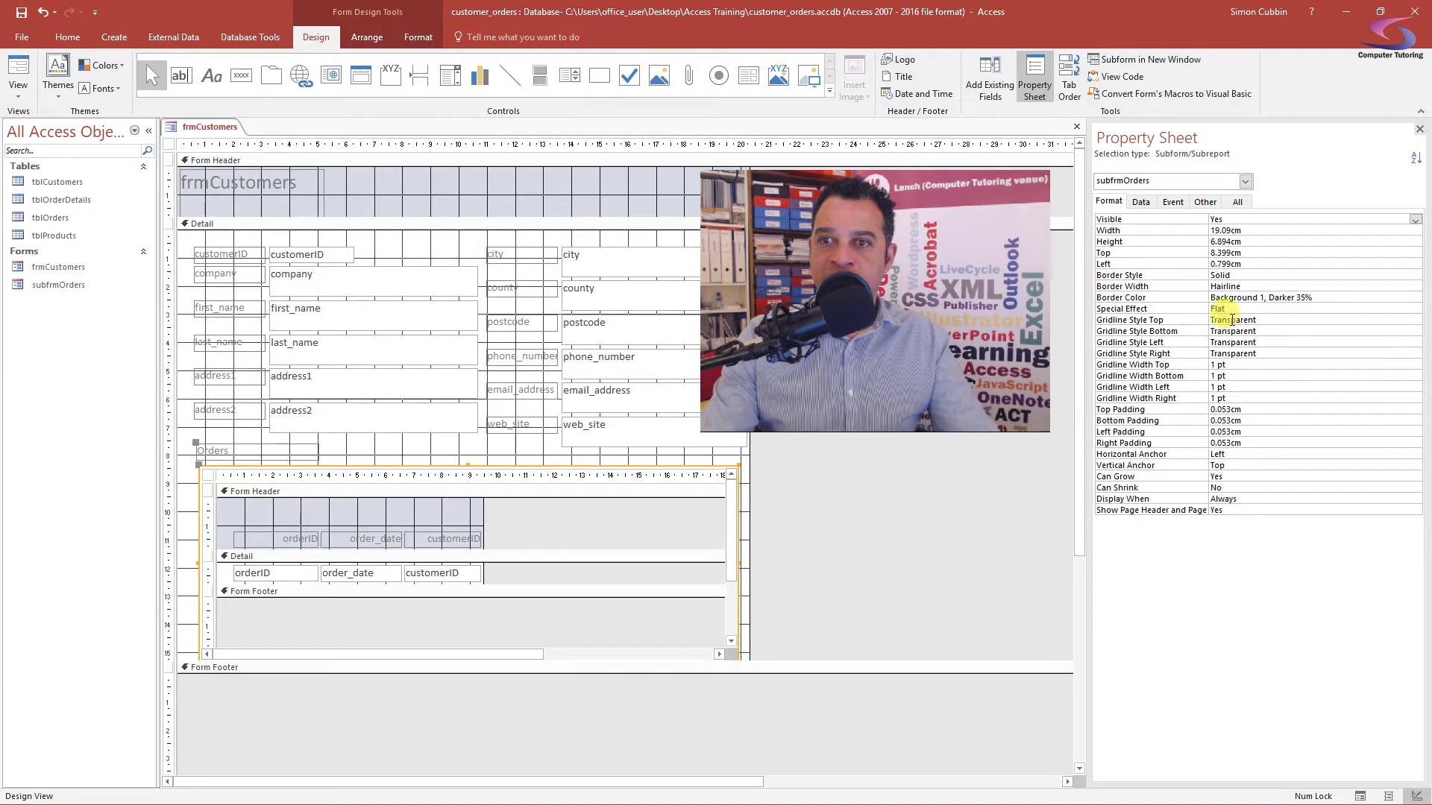
# - Show the subform's Data properties confirming Link Master/Child Fields are customerID
pyautogui.click(1140, 201)
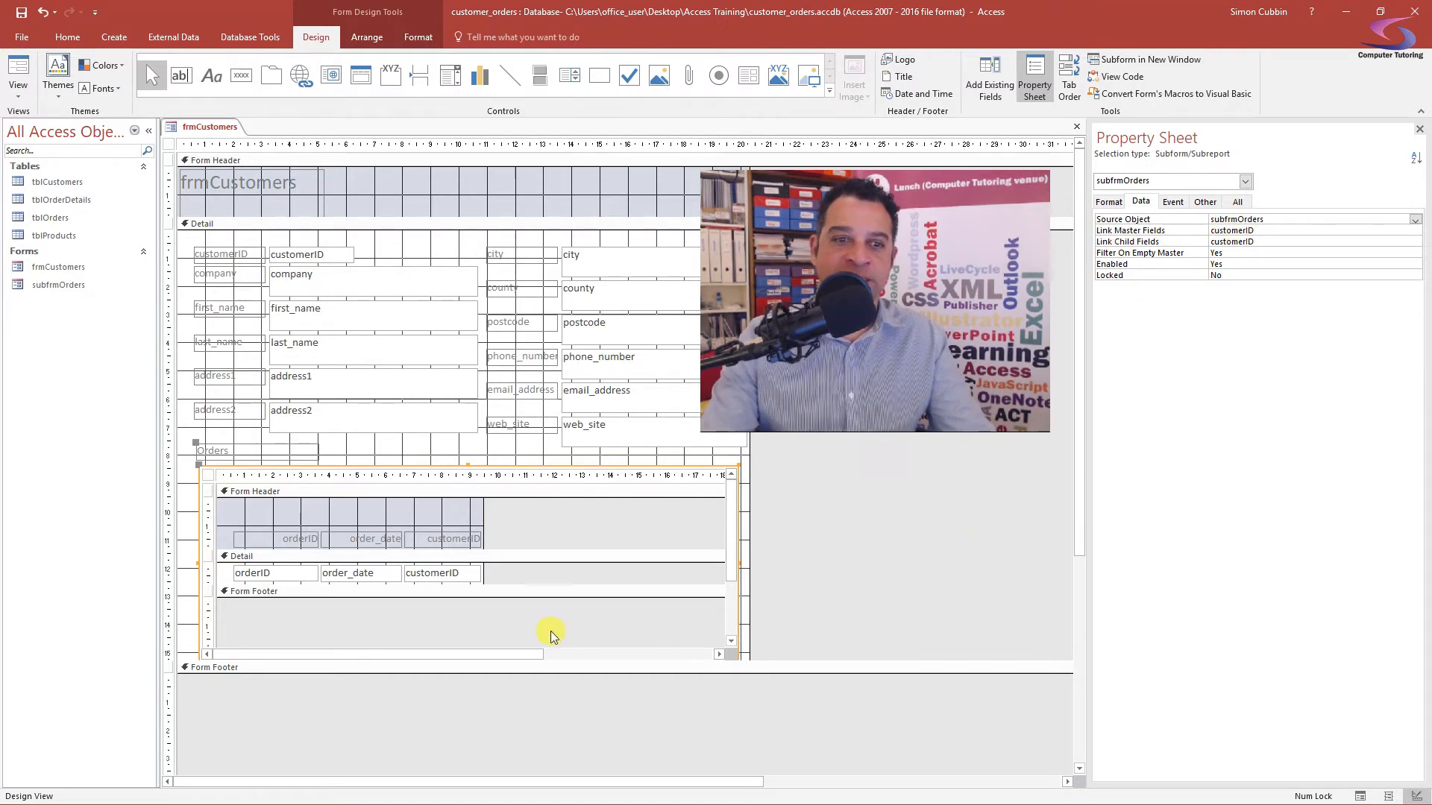
pyautogui.click(442, 573)
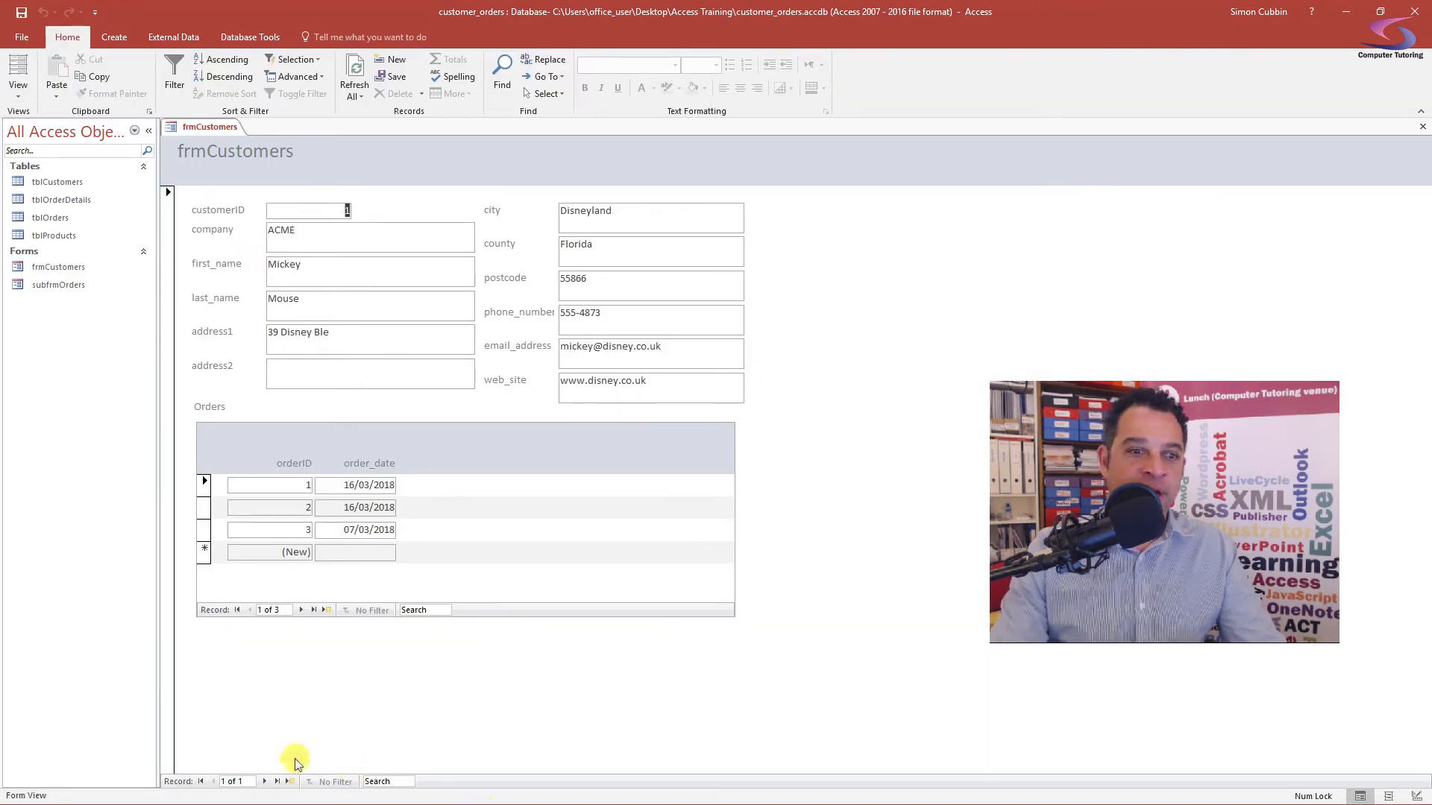
# - In Form View, navigate to a new blank record and back to Mickey Mouse's three orders
pyautogui.click(277, 780)
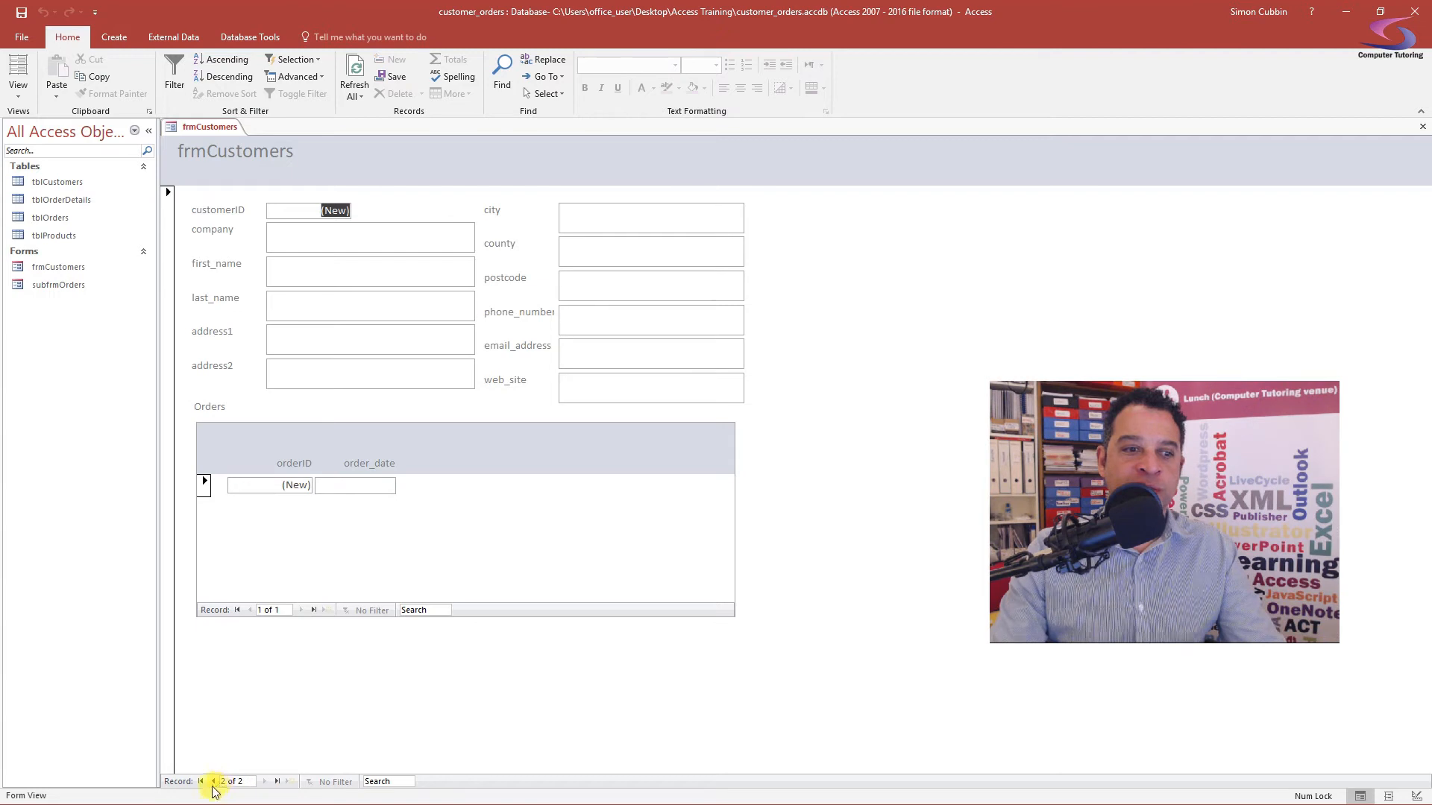
pyautogui.click(212, 780)
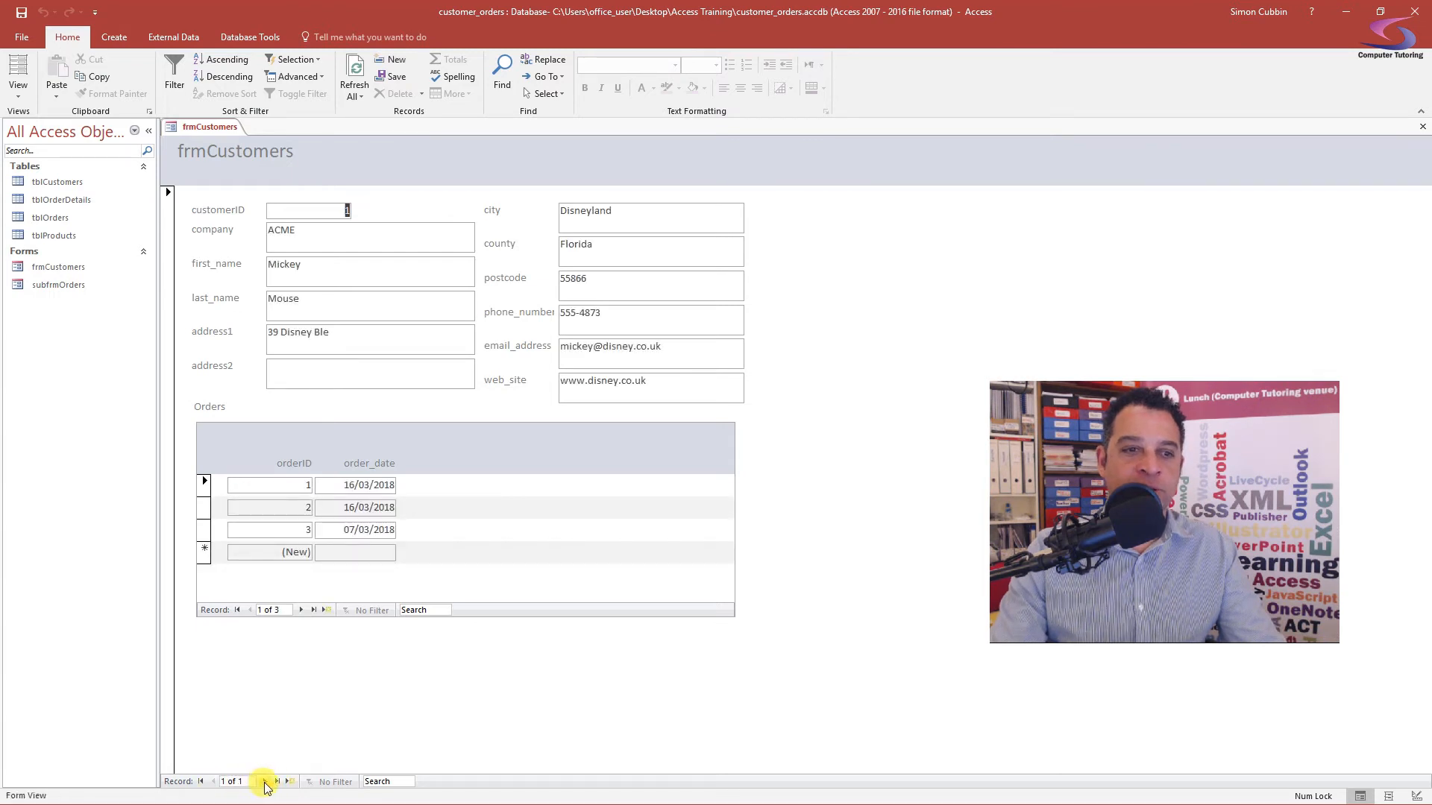
pyautogui.click(290, 780)
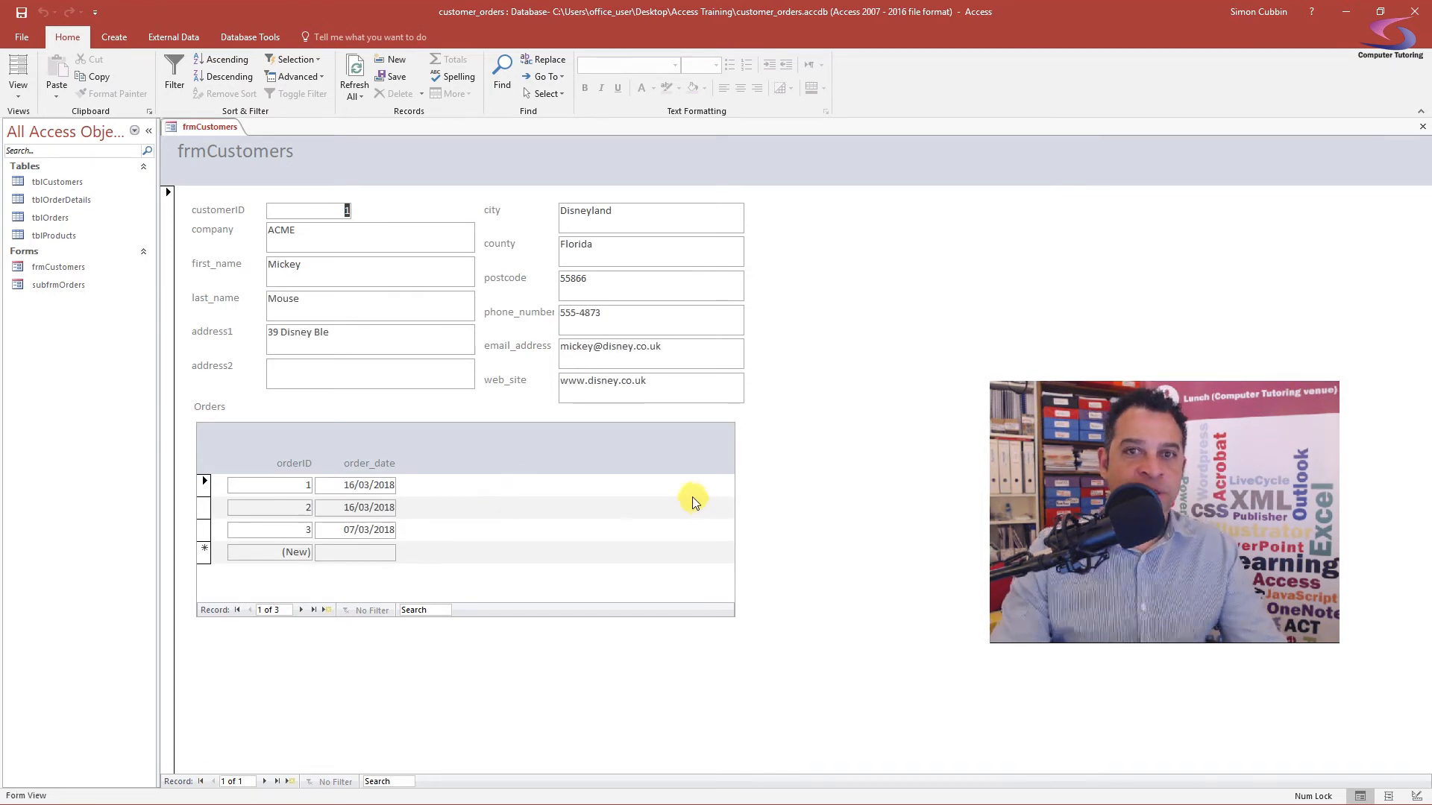
pyautogui.moveTo(692, 501)
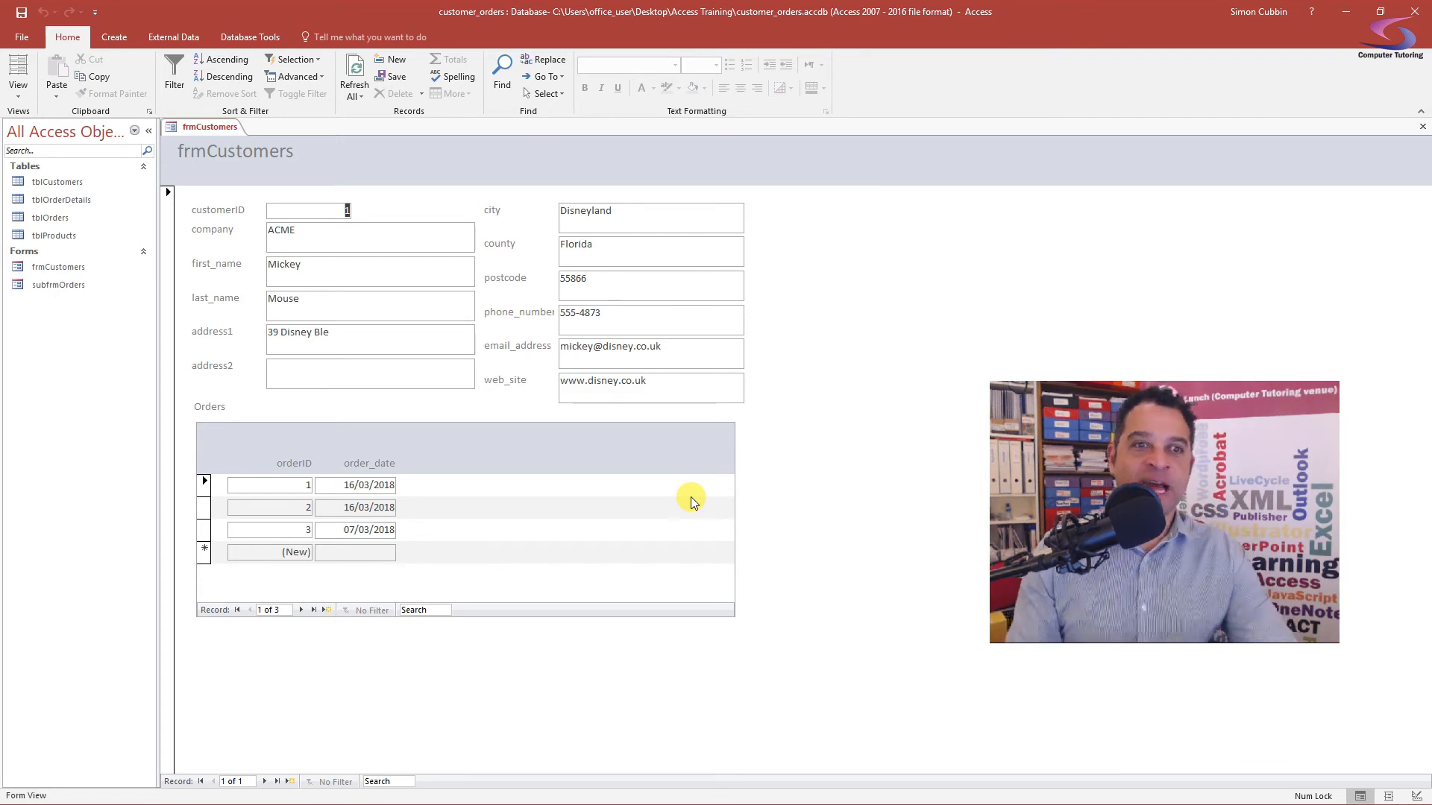
pyautogui.moveTo(431, 484)
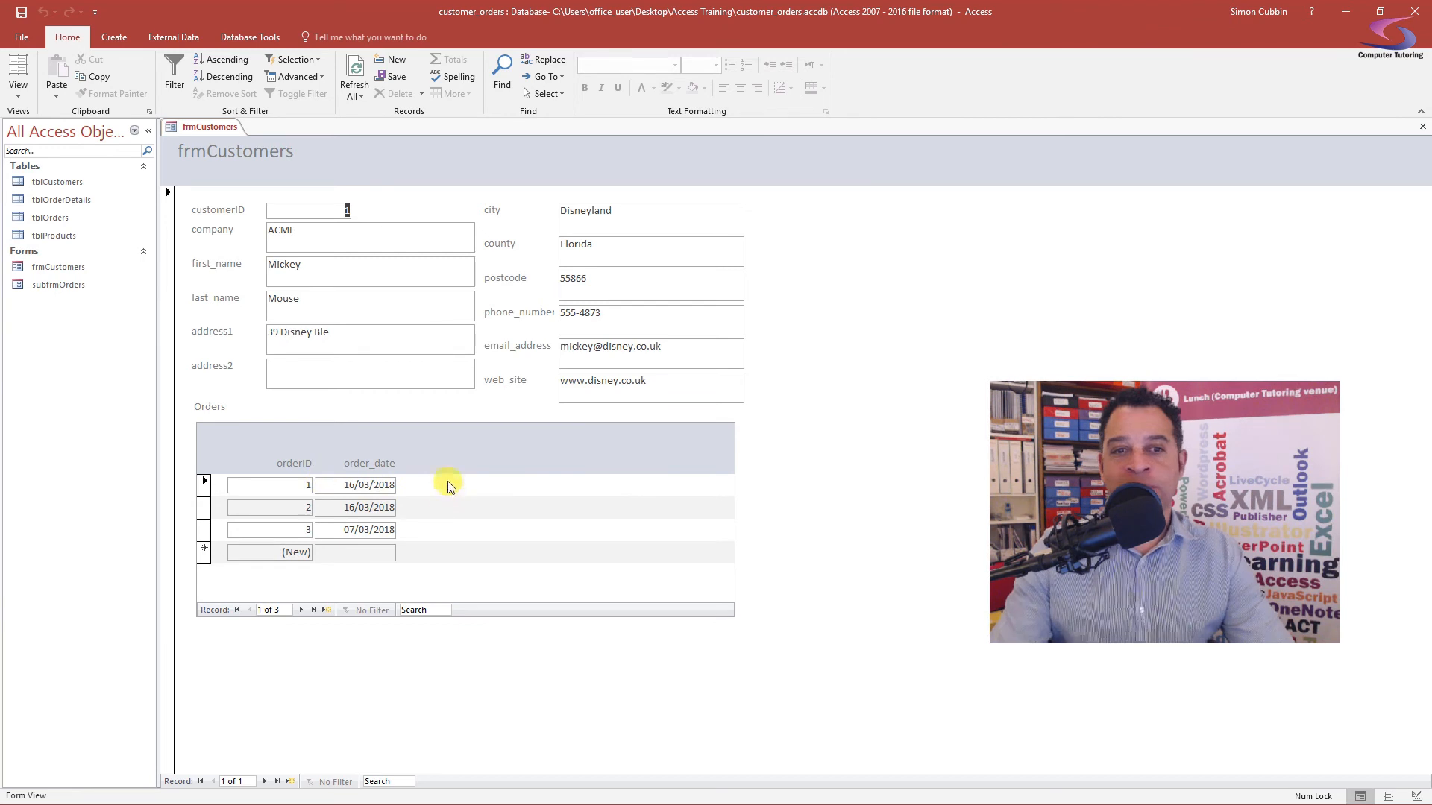
pyautogui.moveTo(534, 507)
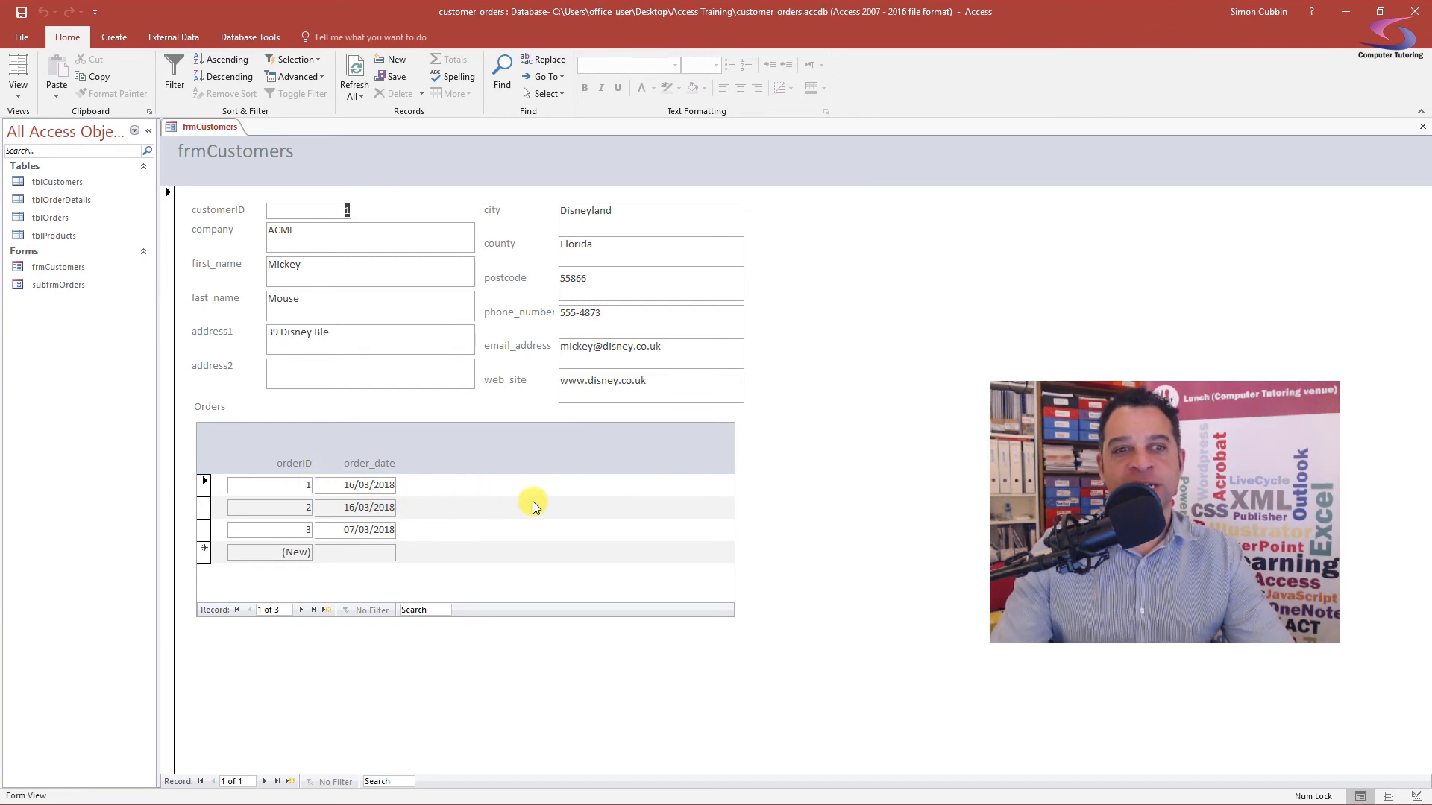